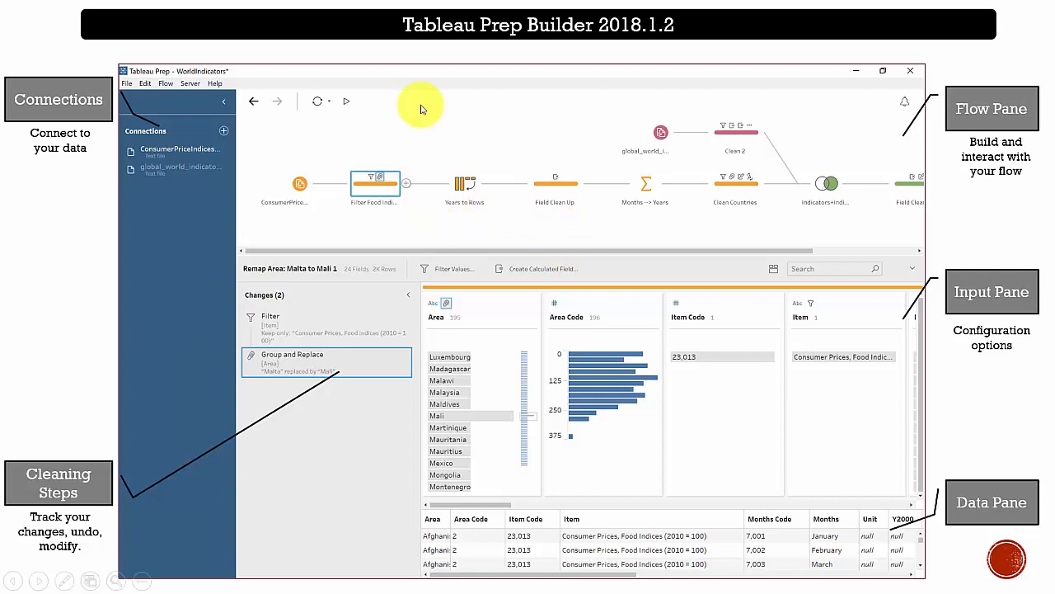
{"action": "mouse_move", "coordinate": [437, 133]}
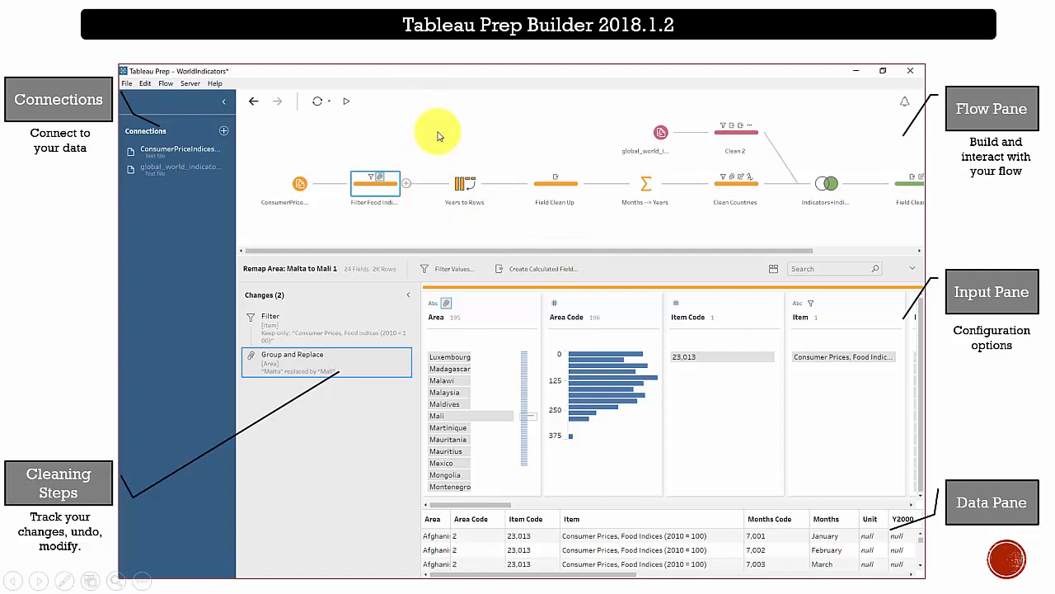
{"action": "mouse_move", "coordinate": [670, 173]}
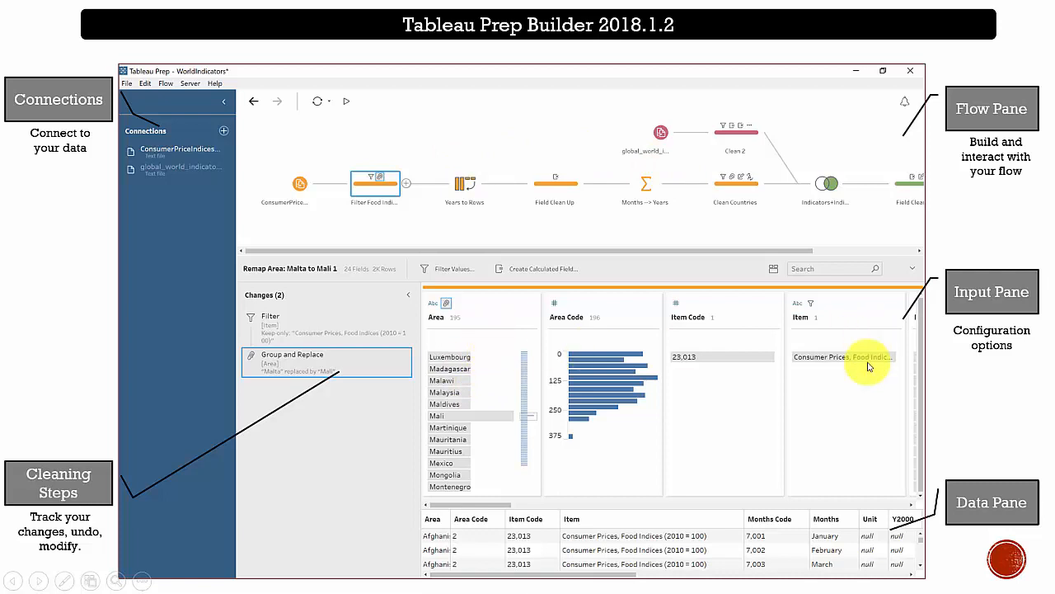
{"action": "mouse_move", "coordinate": [855, 352]}
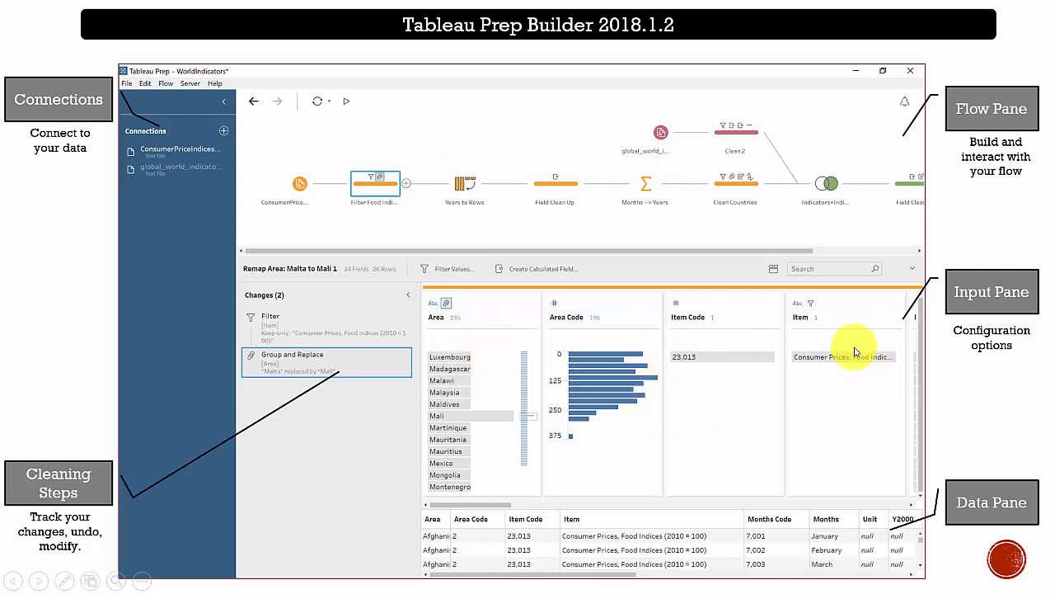
{"action": "mouse_move", "coordinate": [835, 388]}
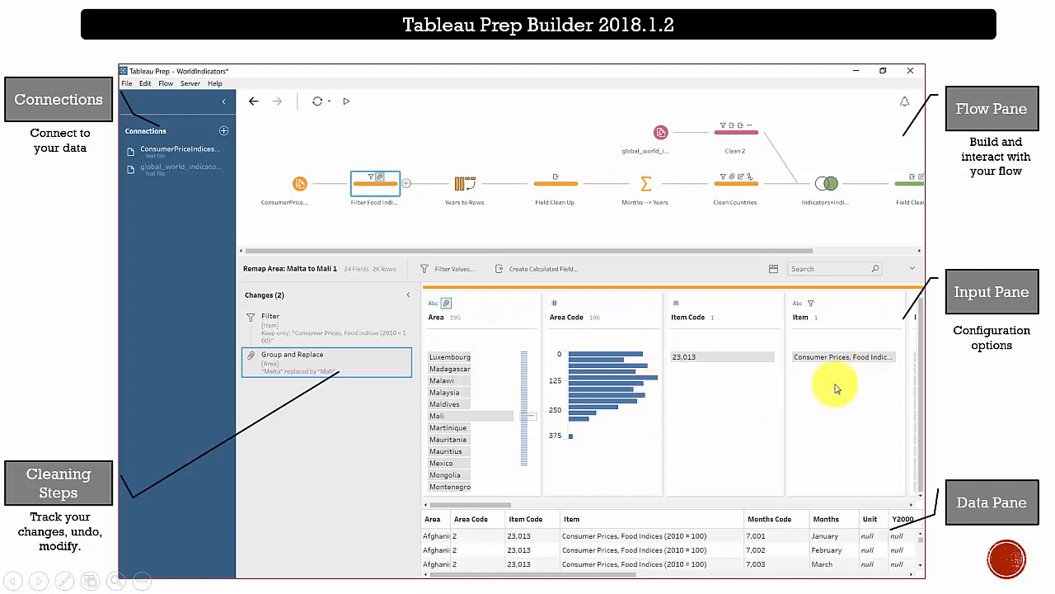
{"action": "mouse_move", "coordinate": [843, 353]}
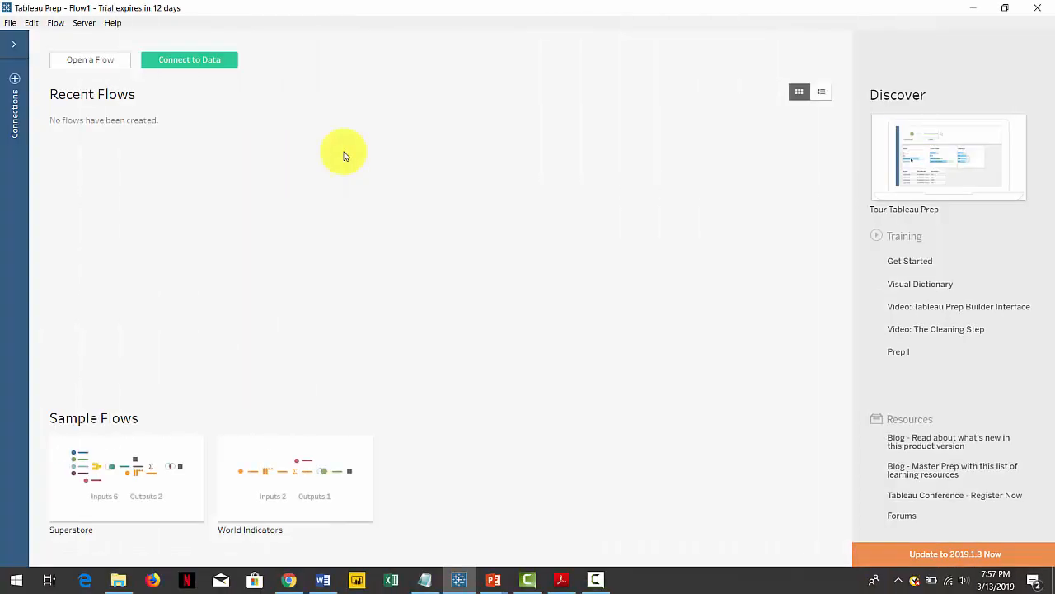
{"action": "mouse_move", "coordinate": [323, 134]}
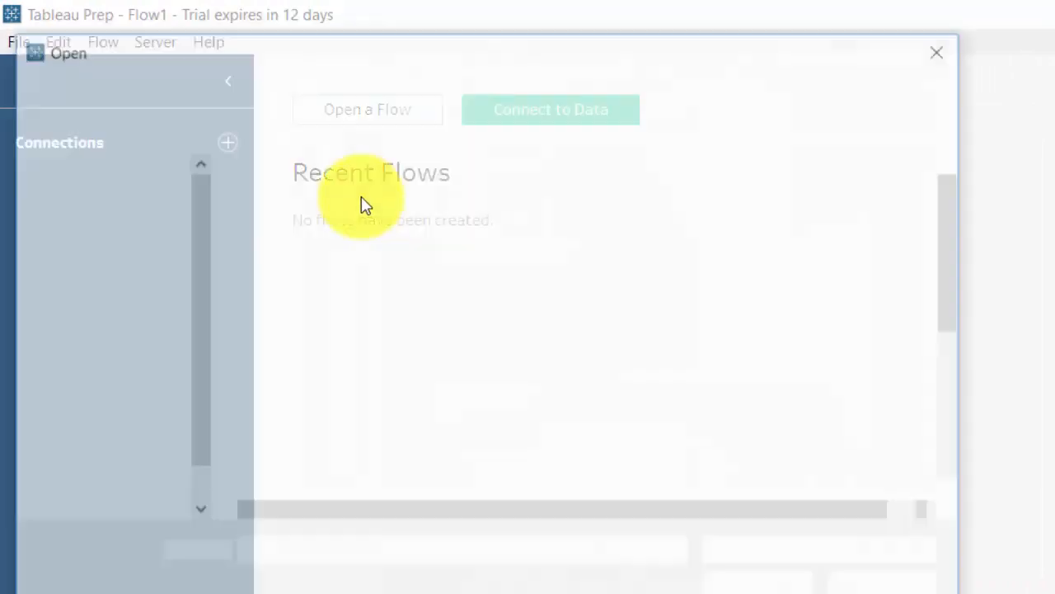
- Browse to the Tableau course folder and open the TableauPrep01 workbook
{"action": "left_click", "coordinate": [367, 109]}
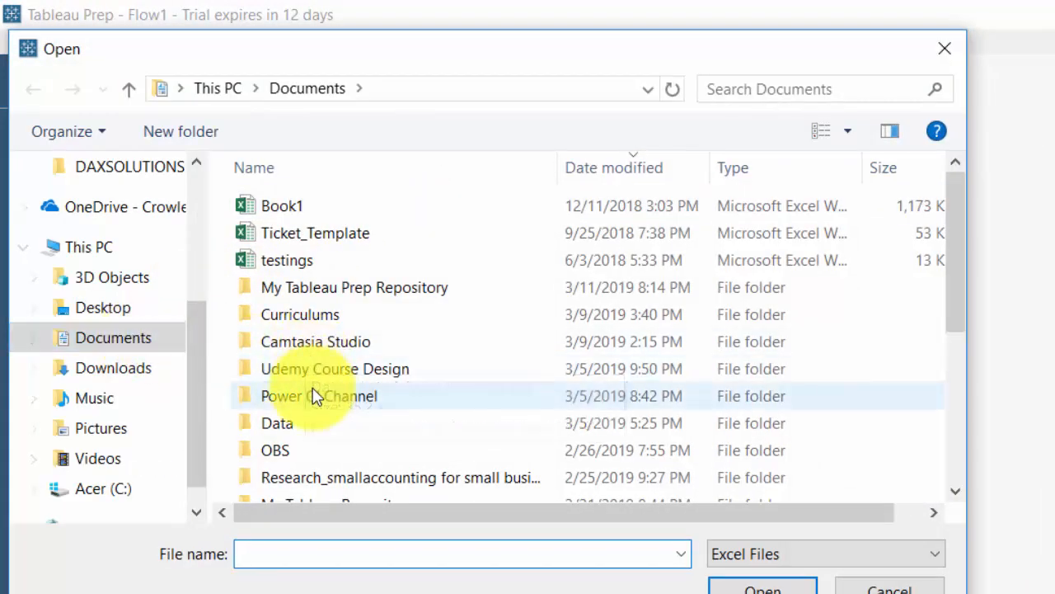
{"action": "double_click", "coordinate": [319, 396]}
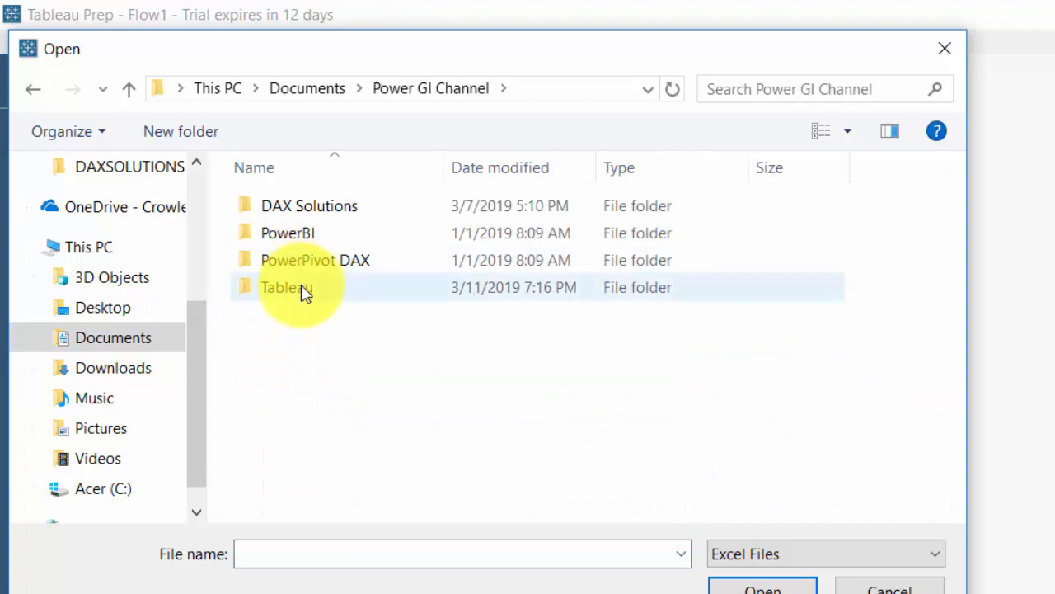
{"action": "double_click", "coordinate": [287, 287]}
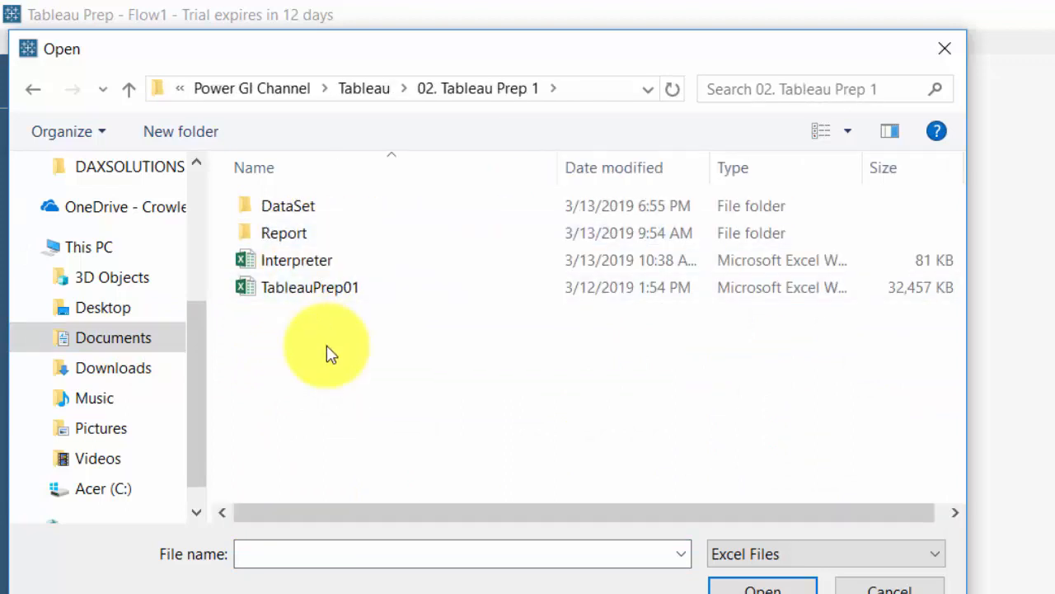
{"action": "left_click", "coordinate": [309, 287]}
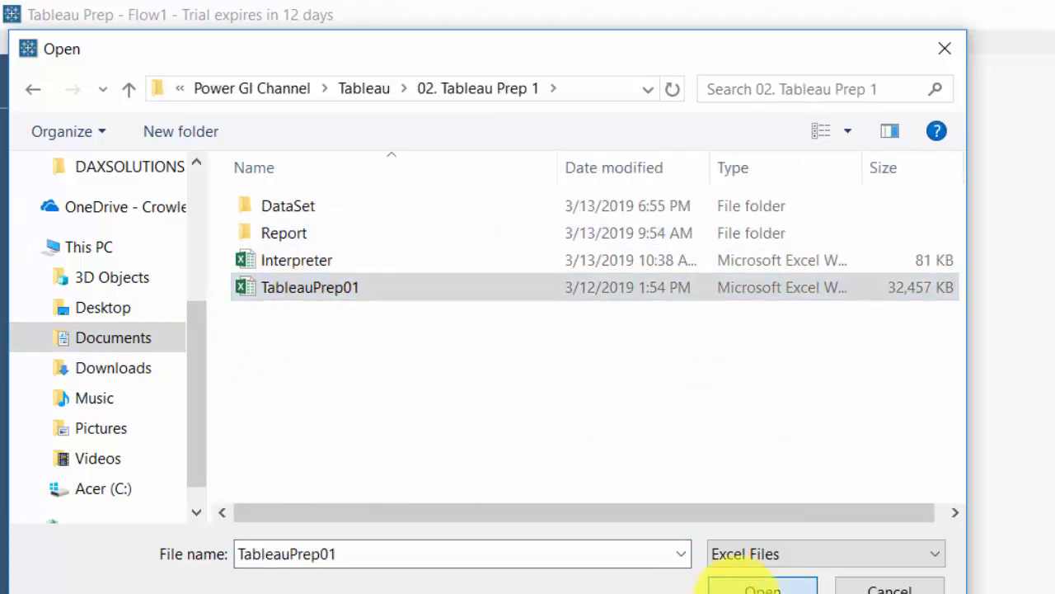
{"action": "left_click", "coordinate": [761, 589]}
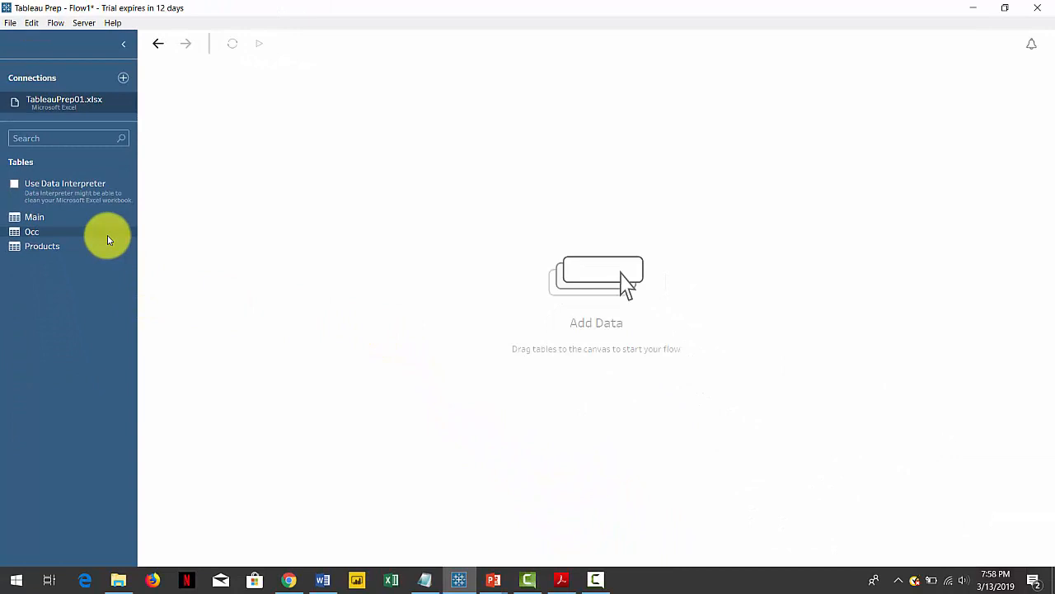
- Drag the Main table onto the canvas and rename its input step FirstInput
{"action": "left_click_drag", "start_coordinate": [34, 217], "coordinate": [213, 80]}
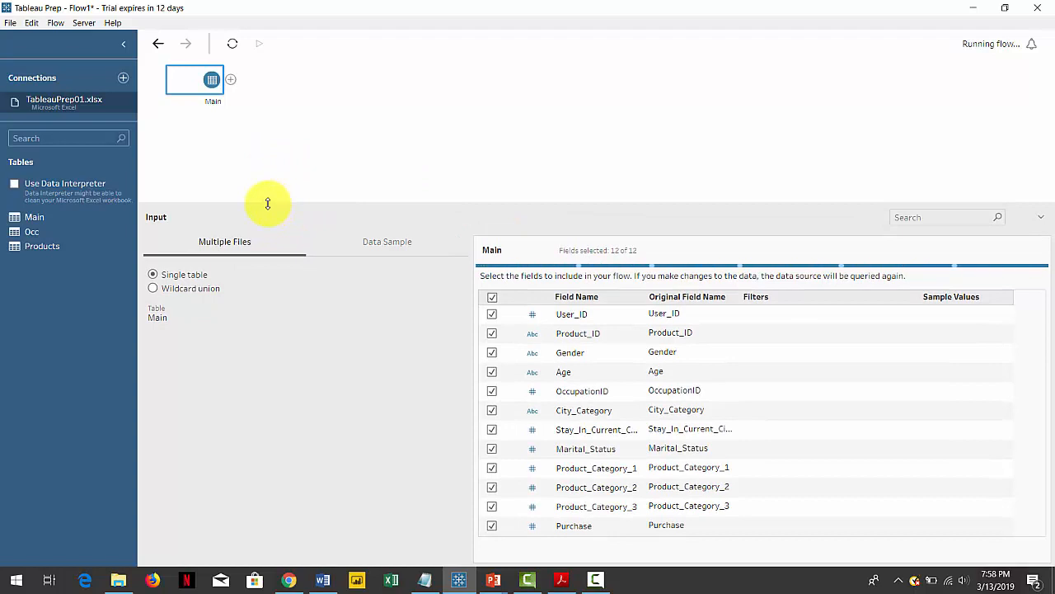
{"action": "mouse_move", "coordinate": [275, 205]}
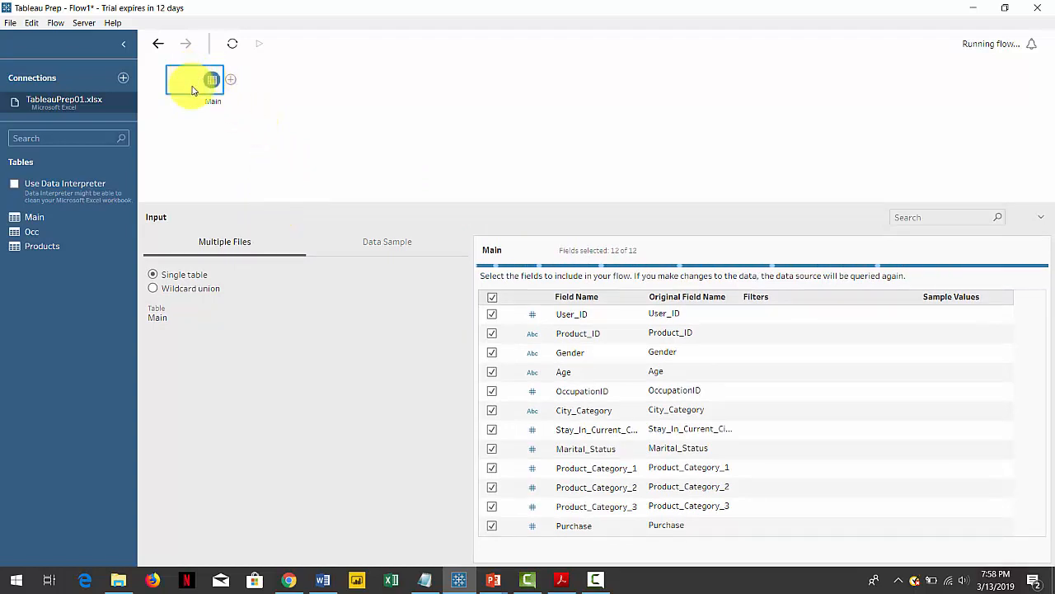
{"action": "right_click", "coordinate": [194, 80]}
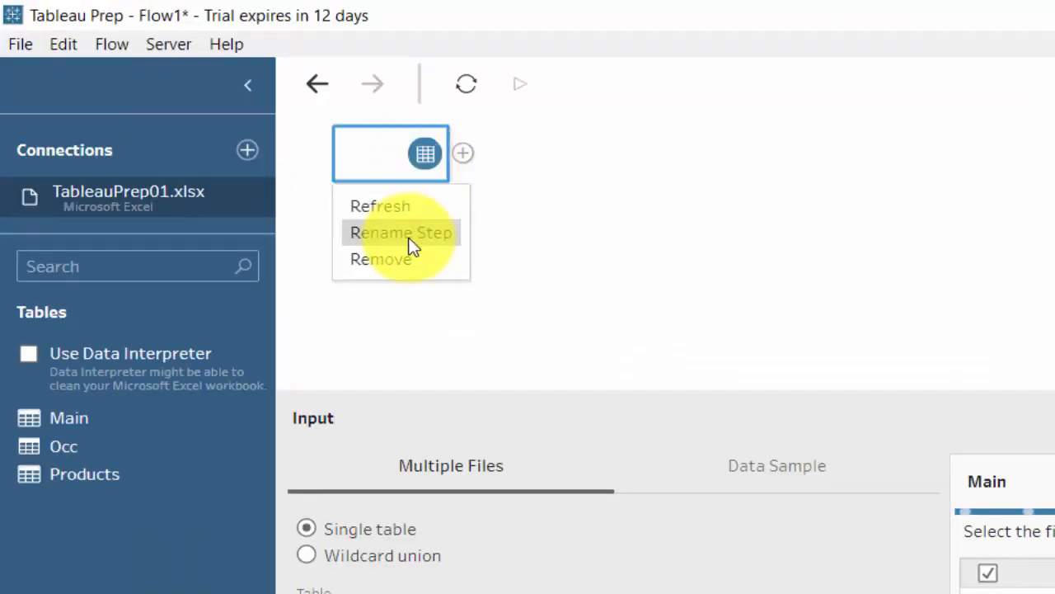
{"action": "left_click", "coordinate": [401, 232]}
{"action": "type", "text": "FirstInput"}
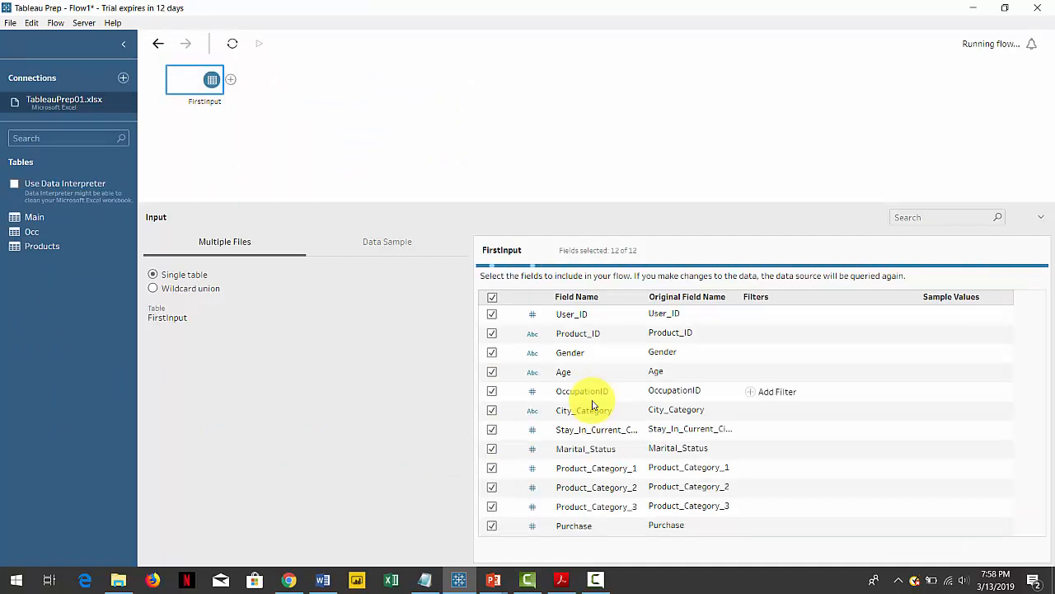
- Rename the User_ID field to User and set its type to String
{"action": "double_click", "coordinate": [572, 313]}
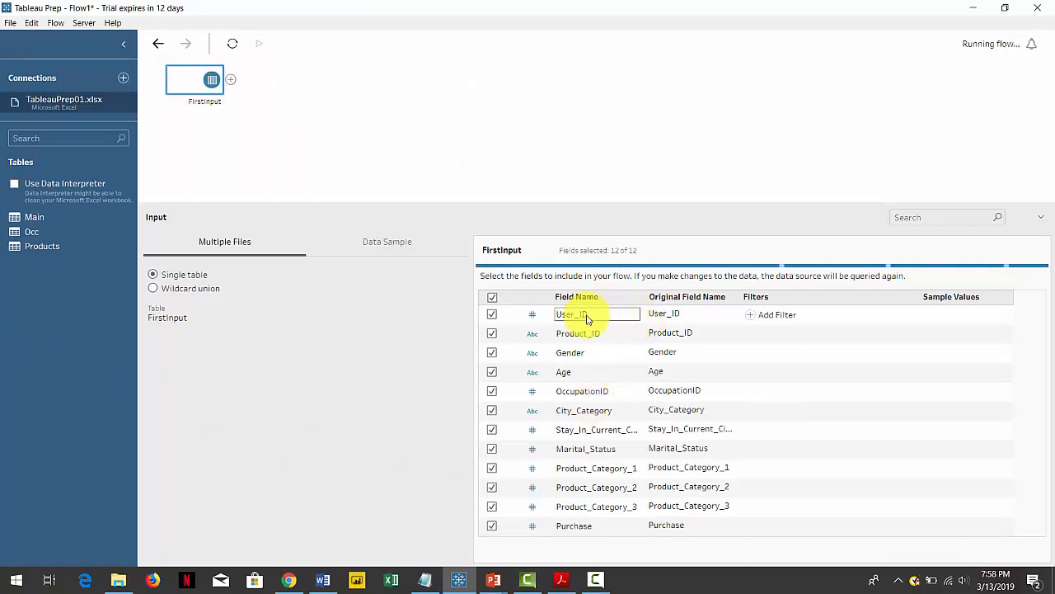
{"action": "left_click", "coordinate": [601, 314]}
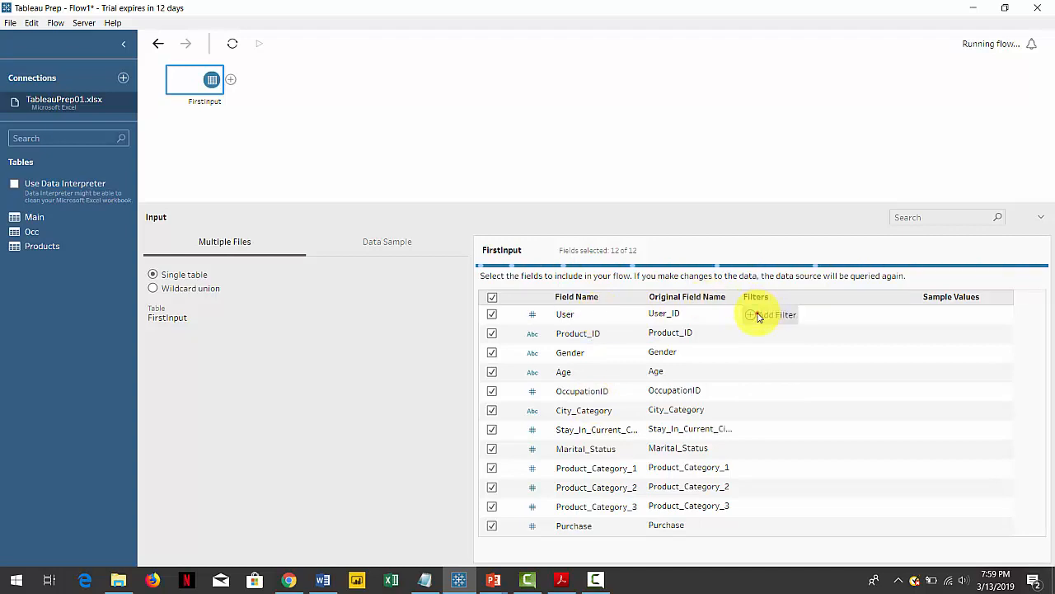
{"action": "mouse_move", "coordinate": [809, 155]}
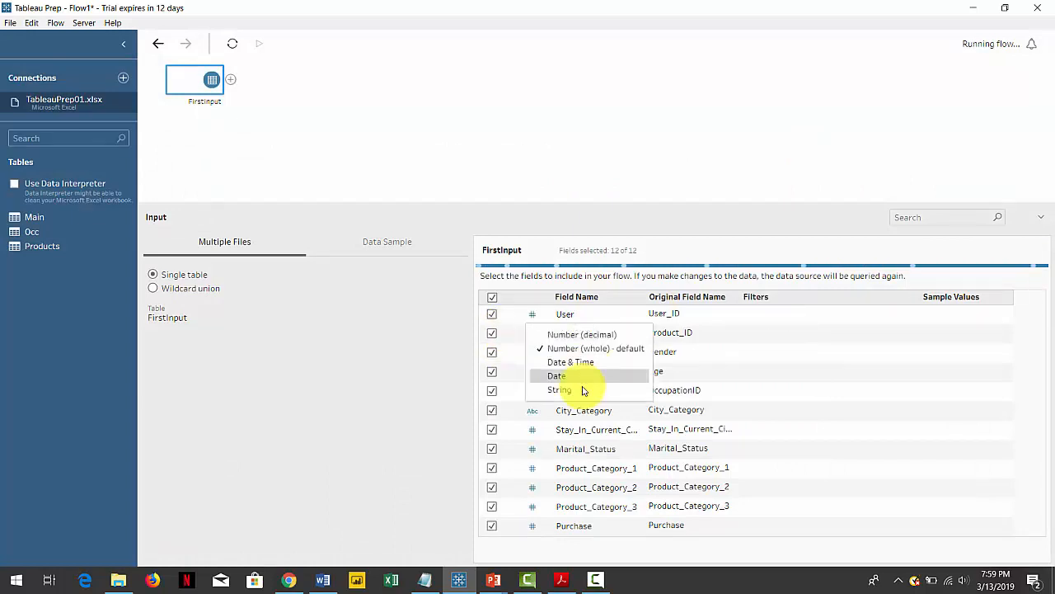
{"action": "left_click", "coordinate": [560, 389]}
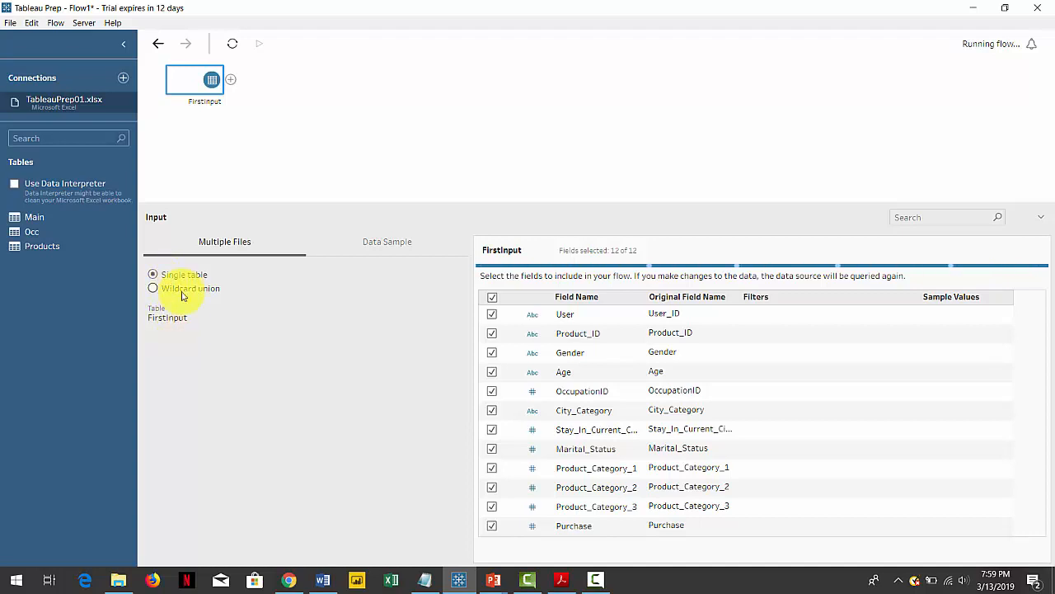
- Switch the FirstInput step to Wildcard union
{"action": "left_click", "coordinate": [153, 288]}
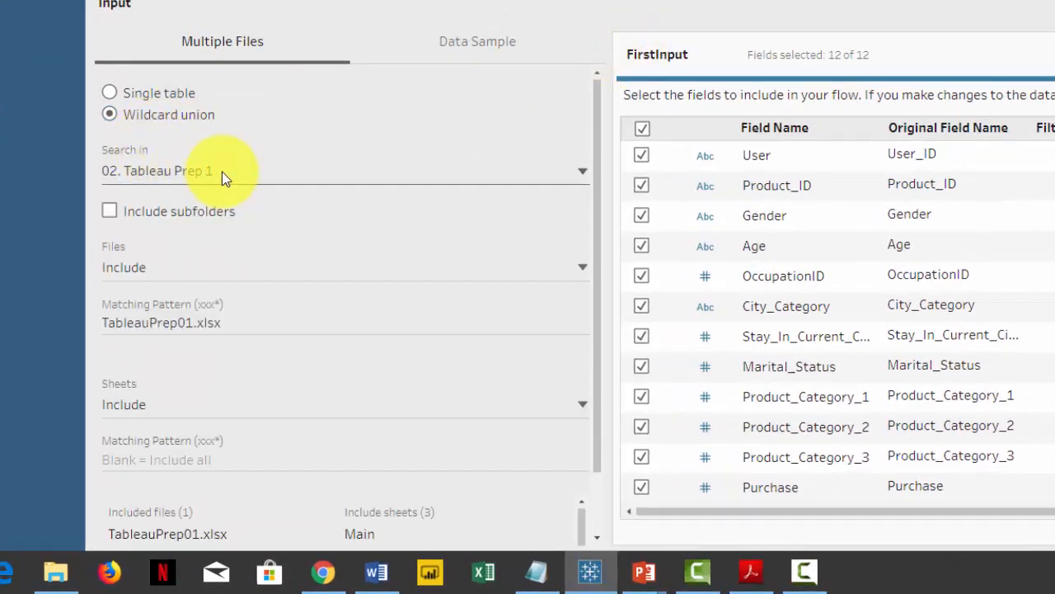
{"action": "mouse_move", "coordinate": [169, 221]}
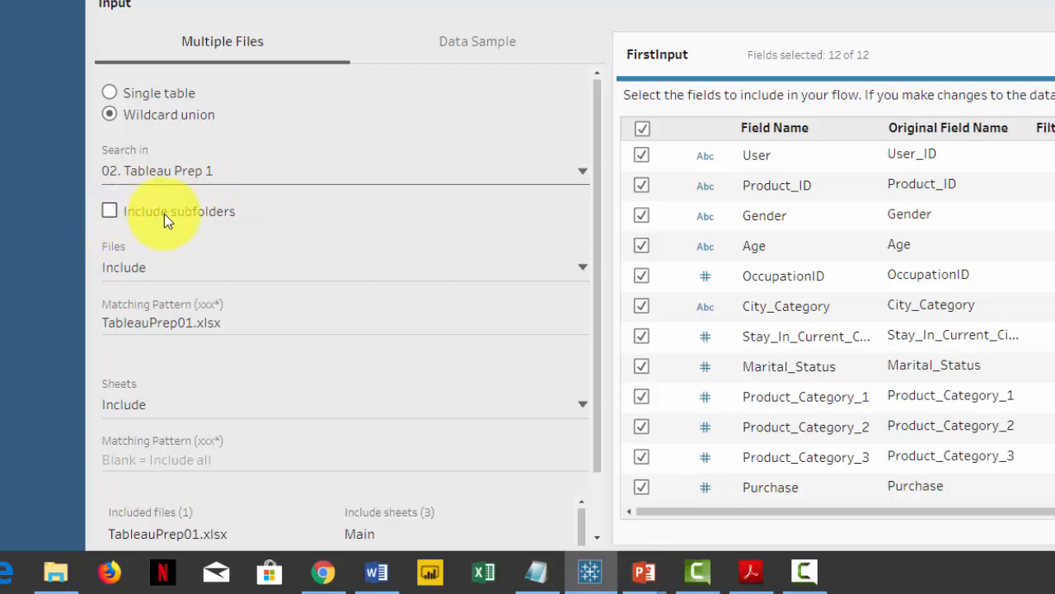
{"action": "mouse_move", "coordinate": [161, 272]}
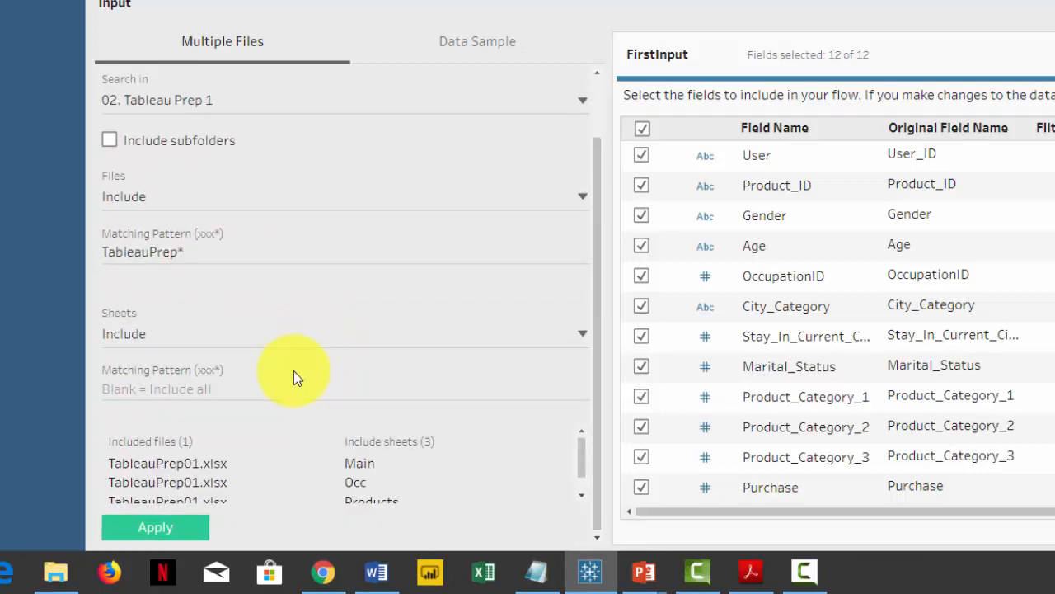
{"action": "mouse_move", "coordinate": [253, 439]}
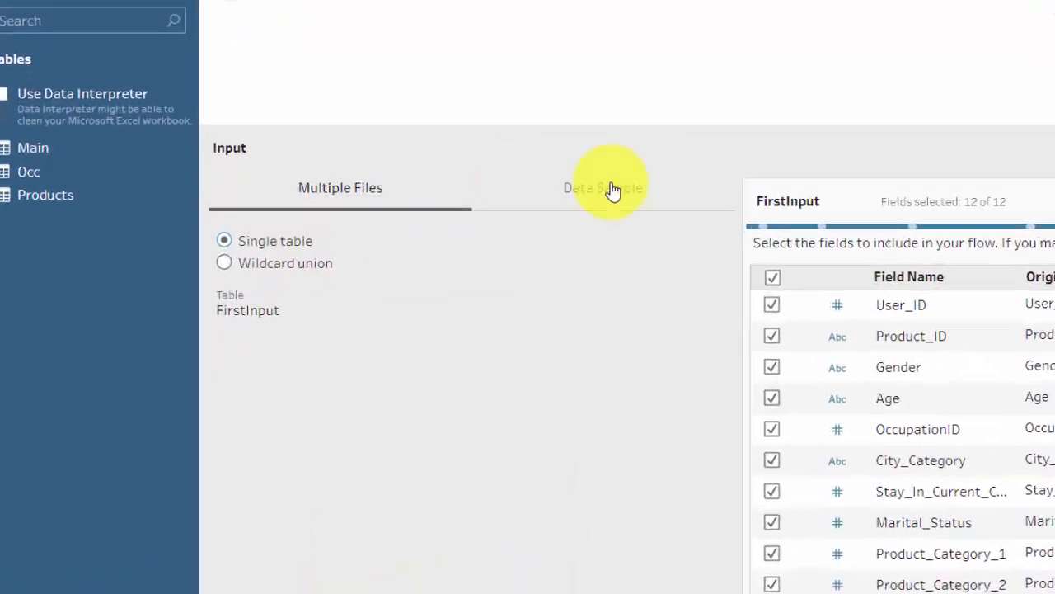
- Show the Data Sample tab with default sample amount and quick select
{"action": "left_click", "coordinate": [602, 188]}
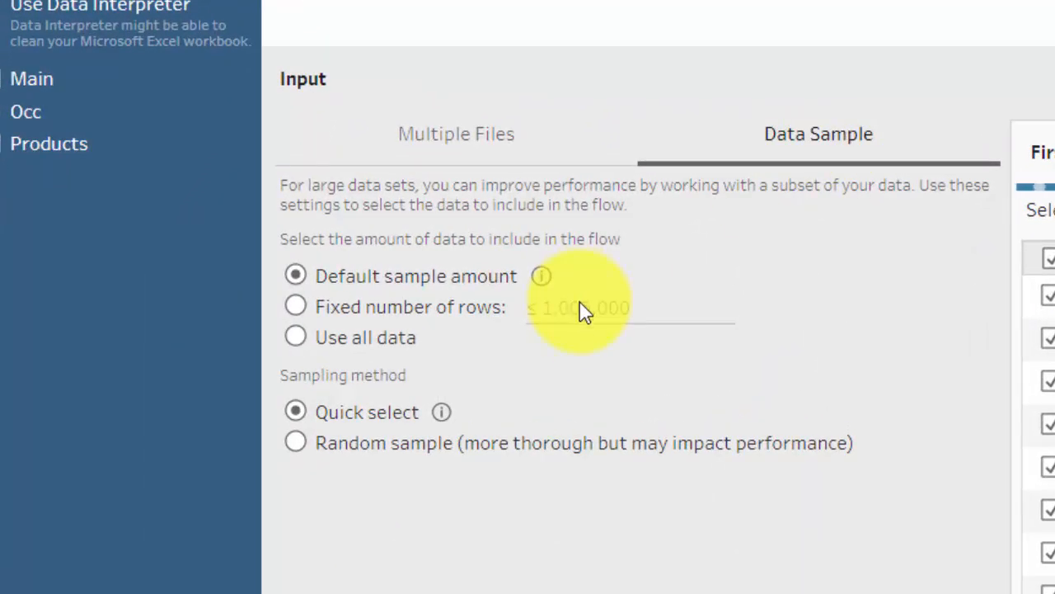
{"action": "mouse_move", "coordinate": [553, 321]}
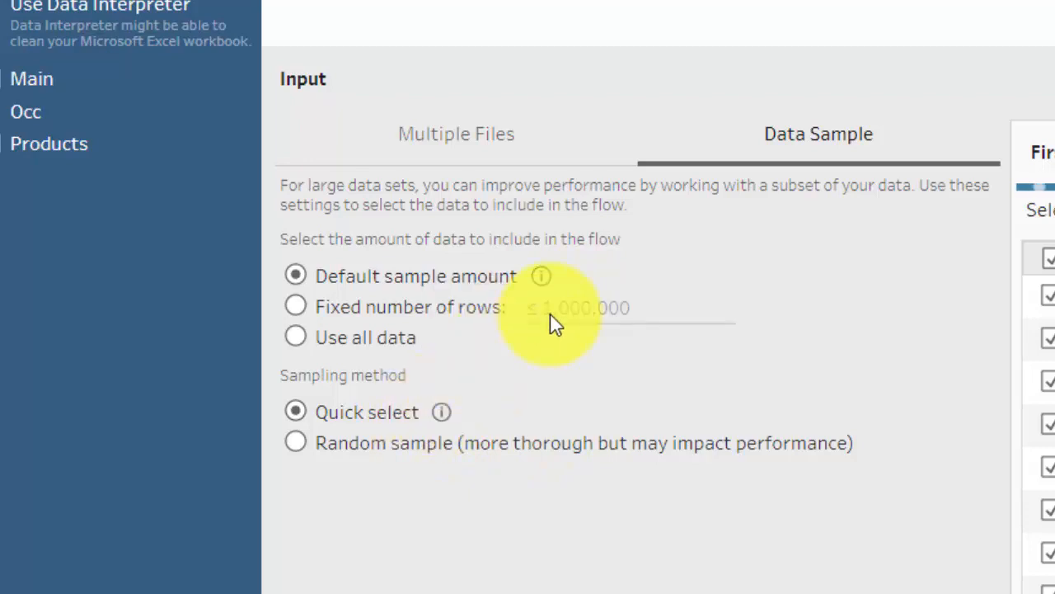
{"action": "mouse_move", "coordinate": [541, 275]}
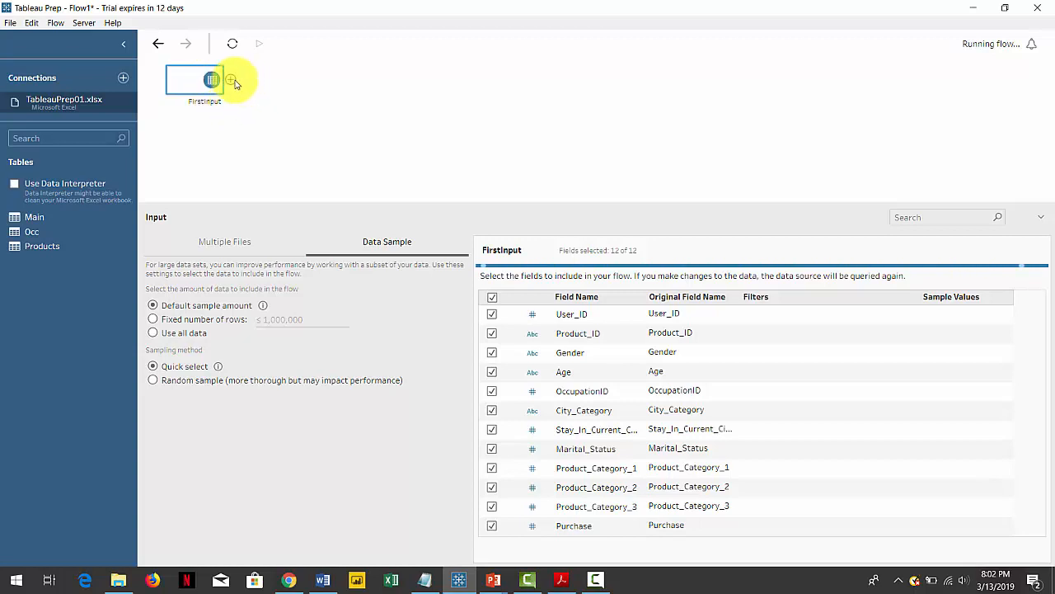
{"action": "left_click", "coordinate": [231, 79]}
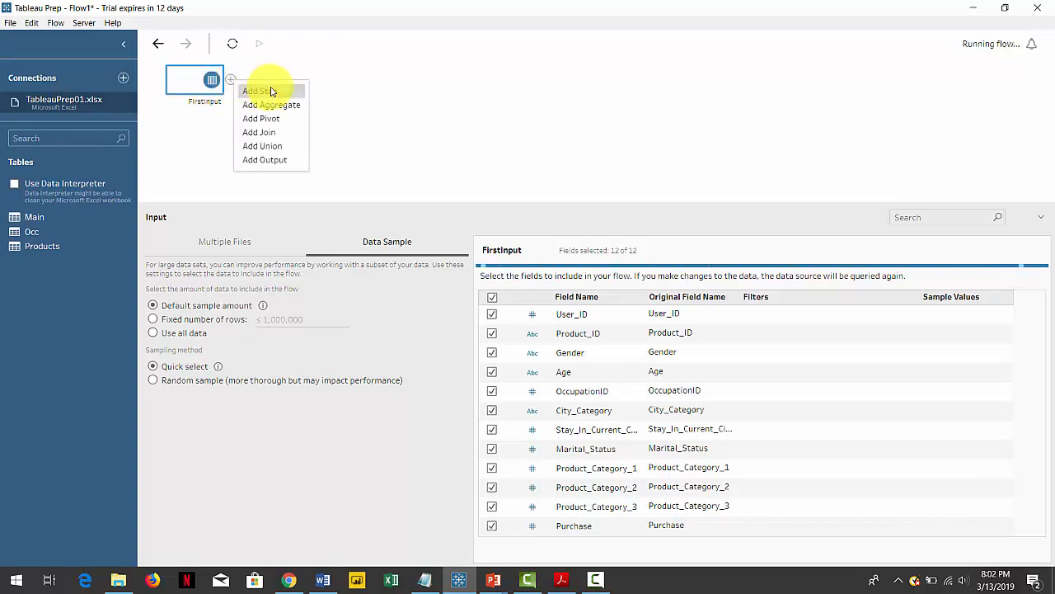
{"action": "left_click", "coordinate": [260, 91]}
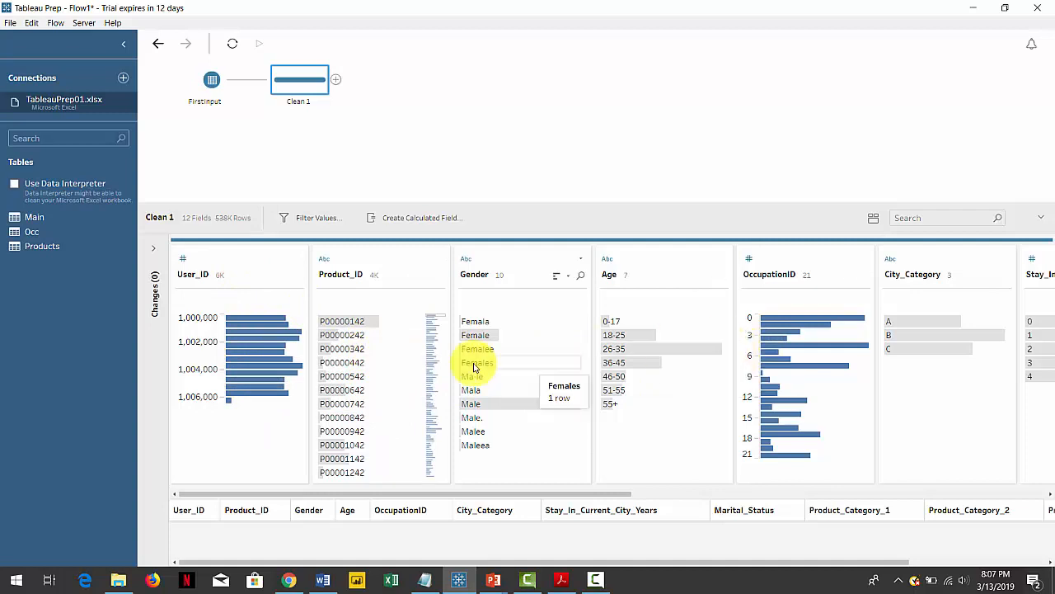
{"action": "mouse_move", "coordinate": [635, 321]}
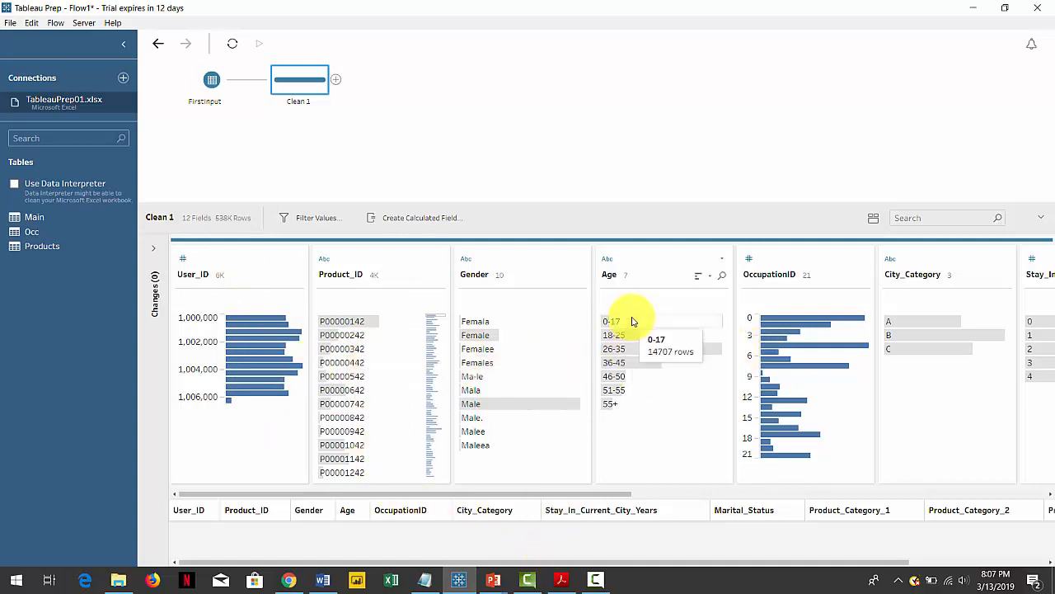
{"action": "mouse_move", "coordinate": [627, 348]}
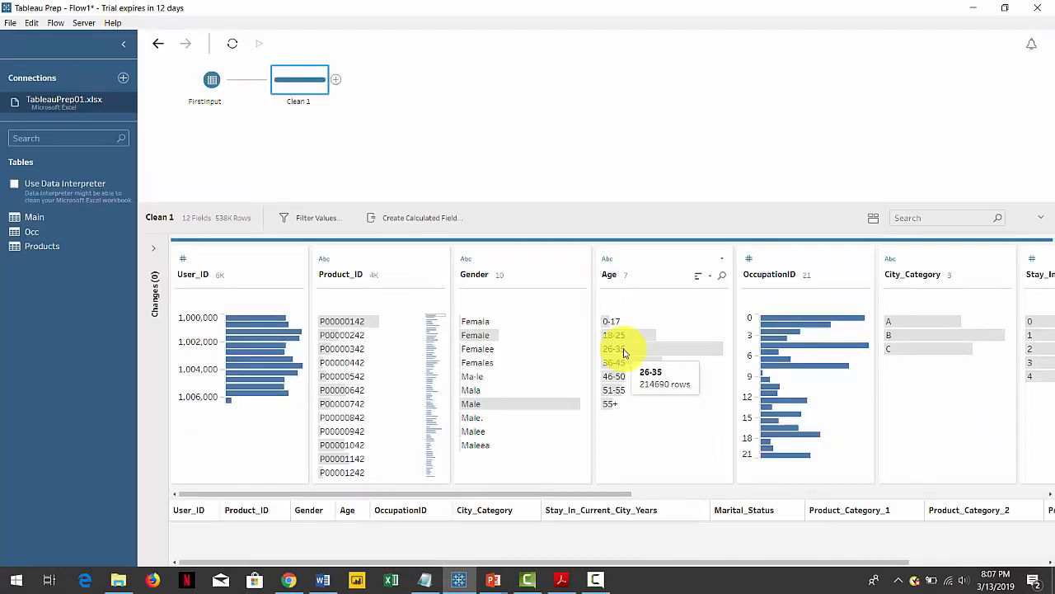
{"action": "left_click", "coordinate": [613, 348]}
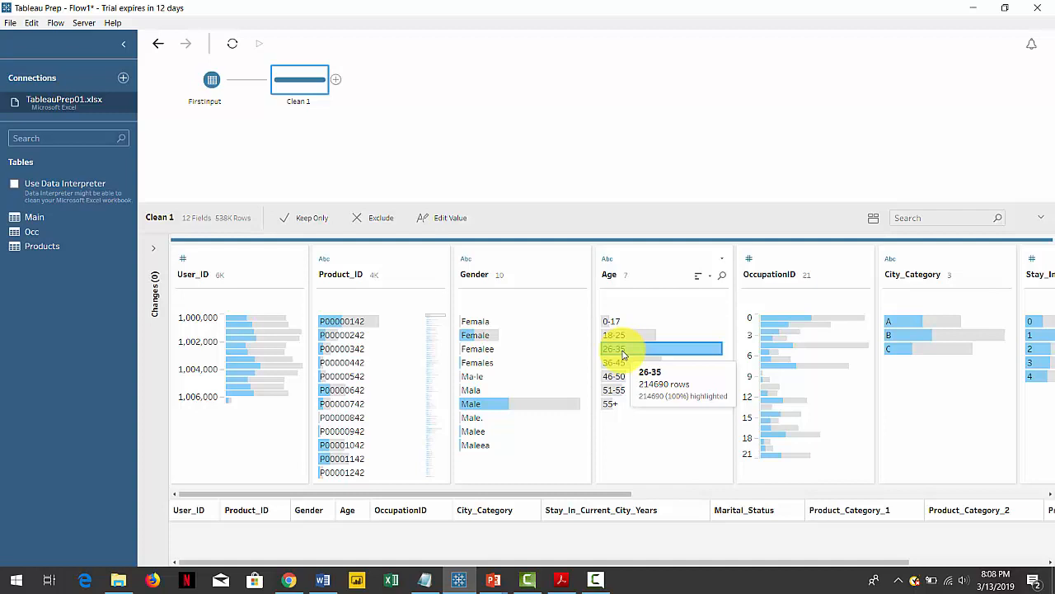
{"action": "mouse_move", "coordinate": [434, 320]}
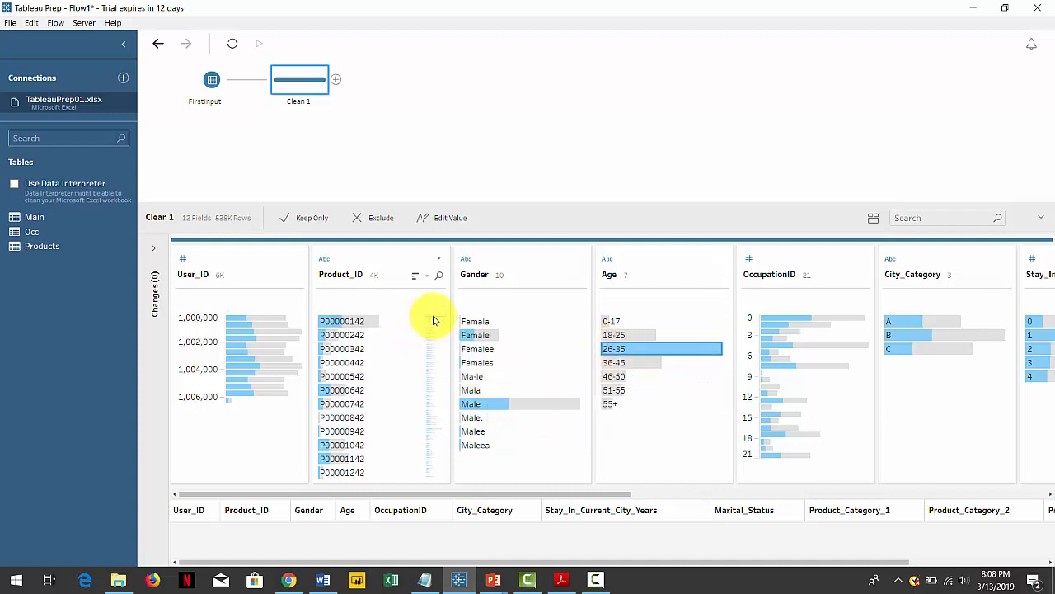
{"action": "scroll", "scroll_direction": "down", "scroll_amount": 3}
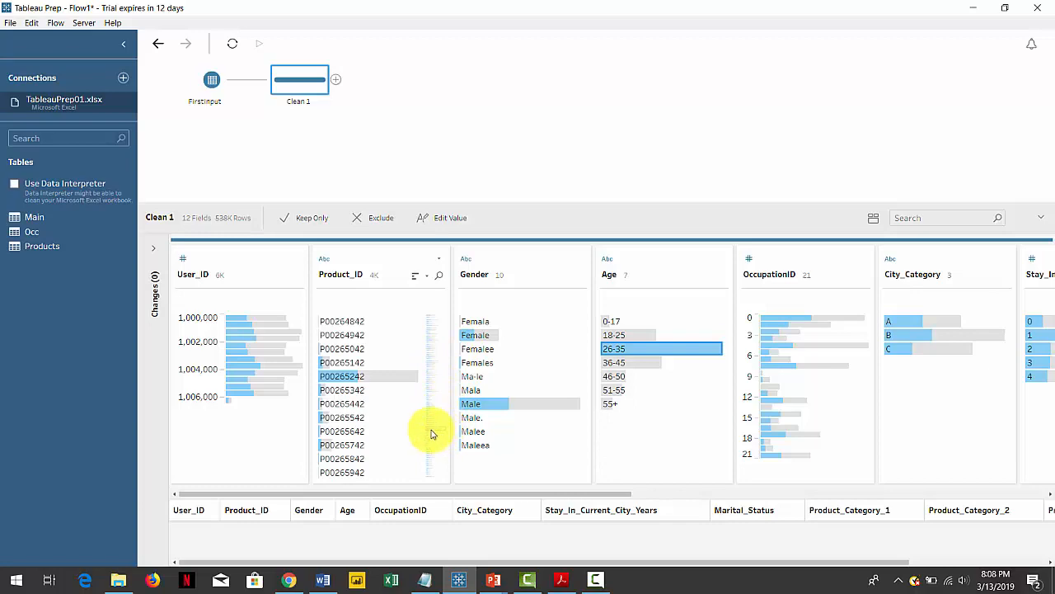
{"action": "mouse_move", "coordinate": [391, 582]}
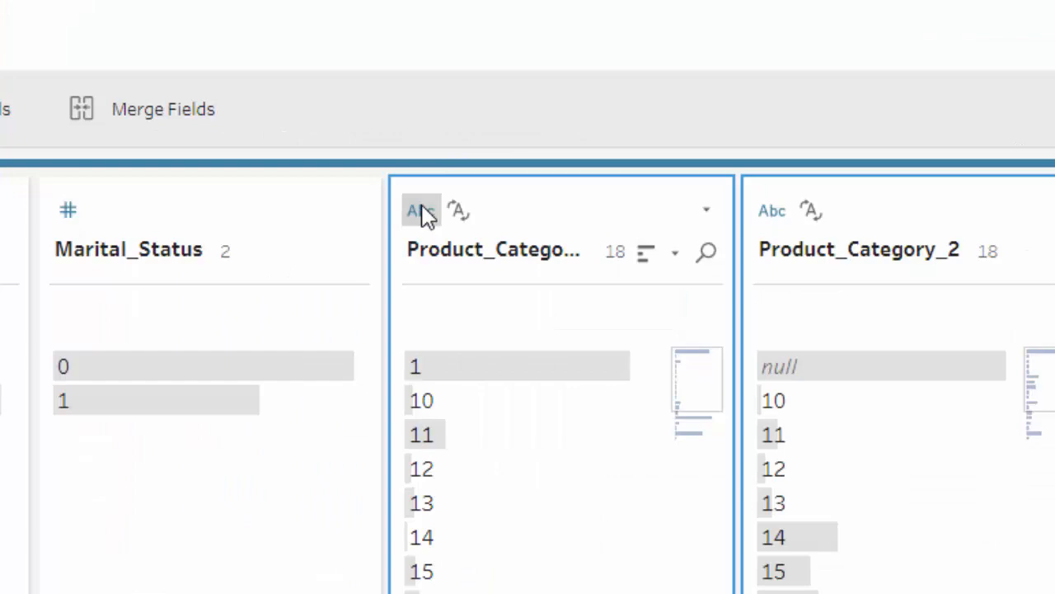
- Check the data type choices for Product_Category_1, currently a string
{"action": "left_click", "coordinate": [421, 211]}
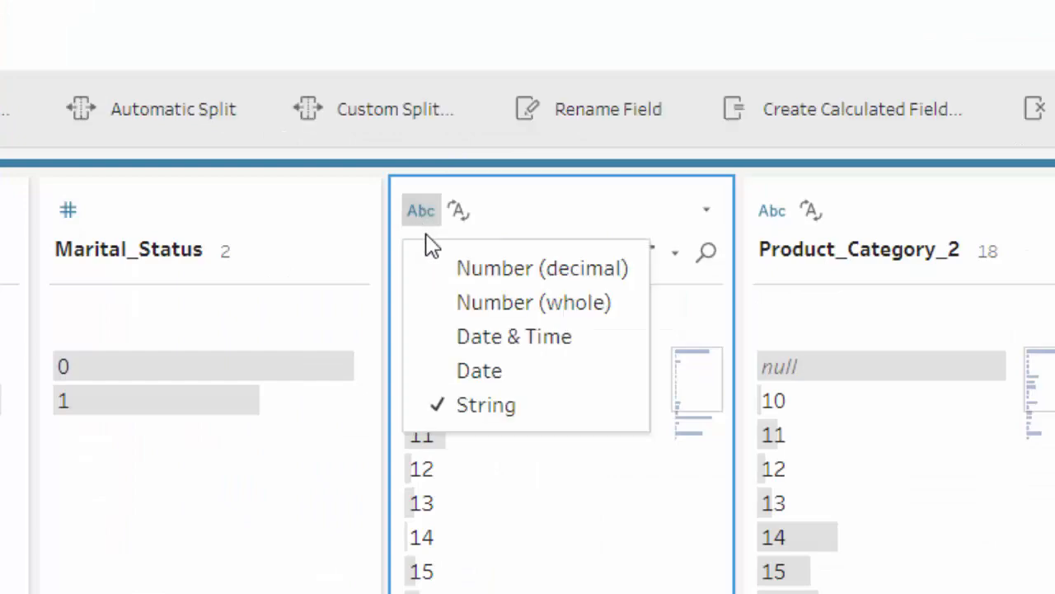
{"action": "mouse_move", "coordinate": [486, 405]}
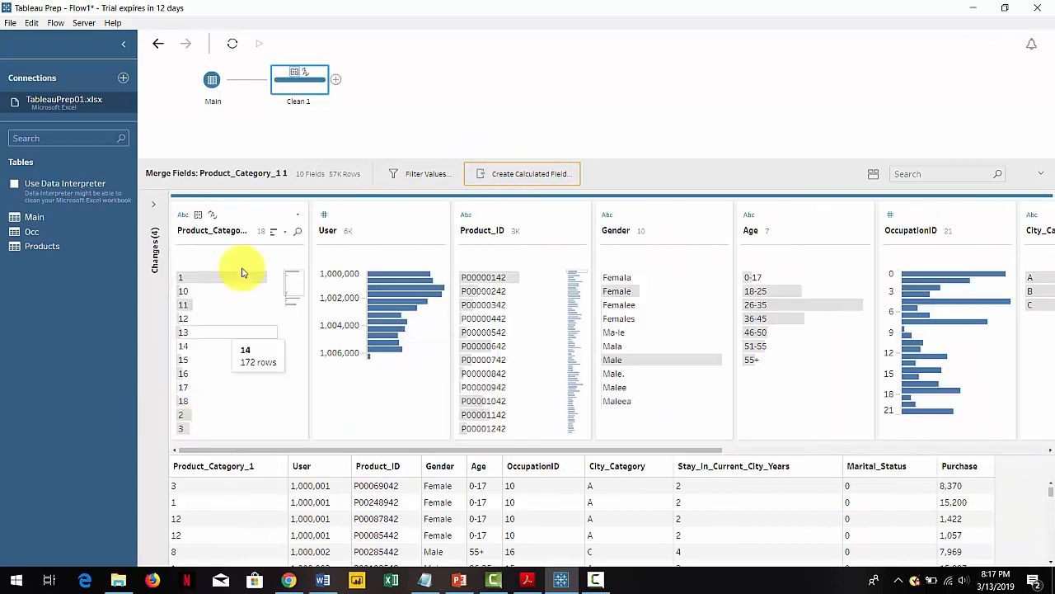
{"action": "mouse_move", "coordinate": [289, 346]}
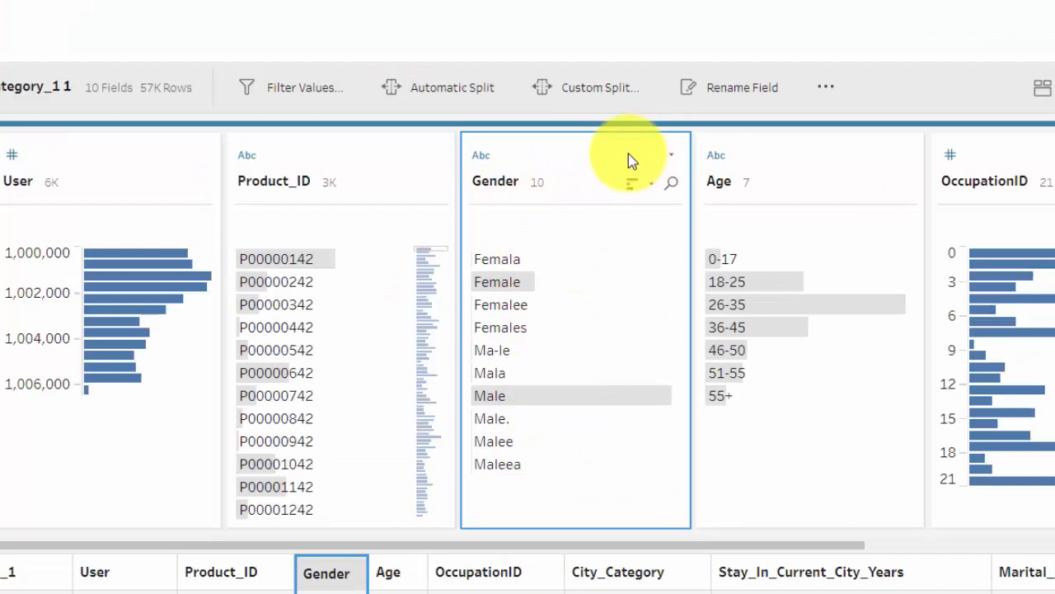
- Group Gender values by pronunciation, adding Females to the Female group
{"action": "left_click", "coordinate": [671, 155]}
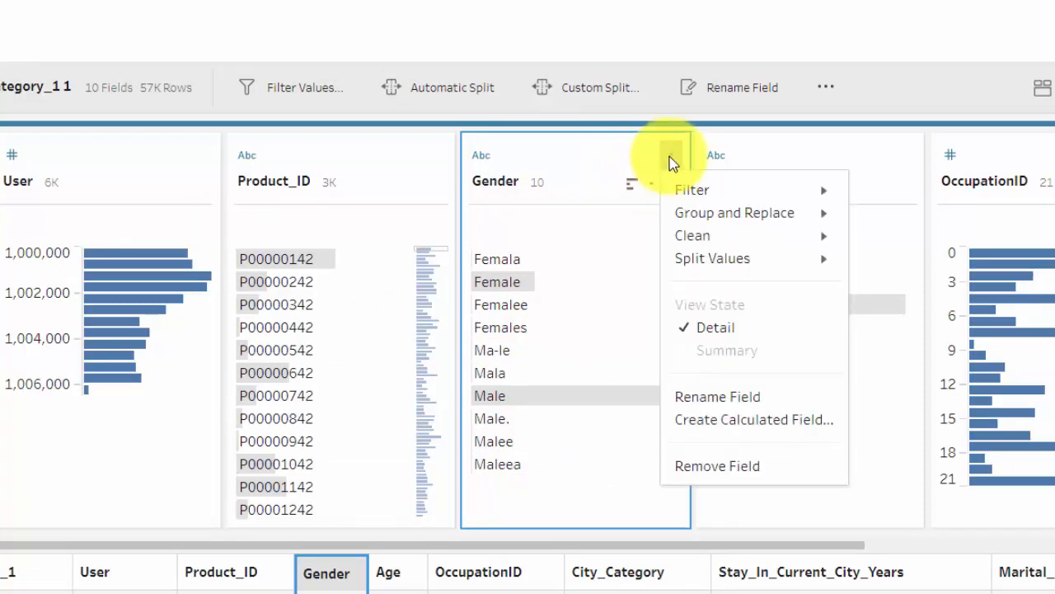
{"action": "mouse_move", "coordinate": [734, 212]}
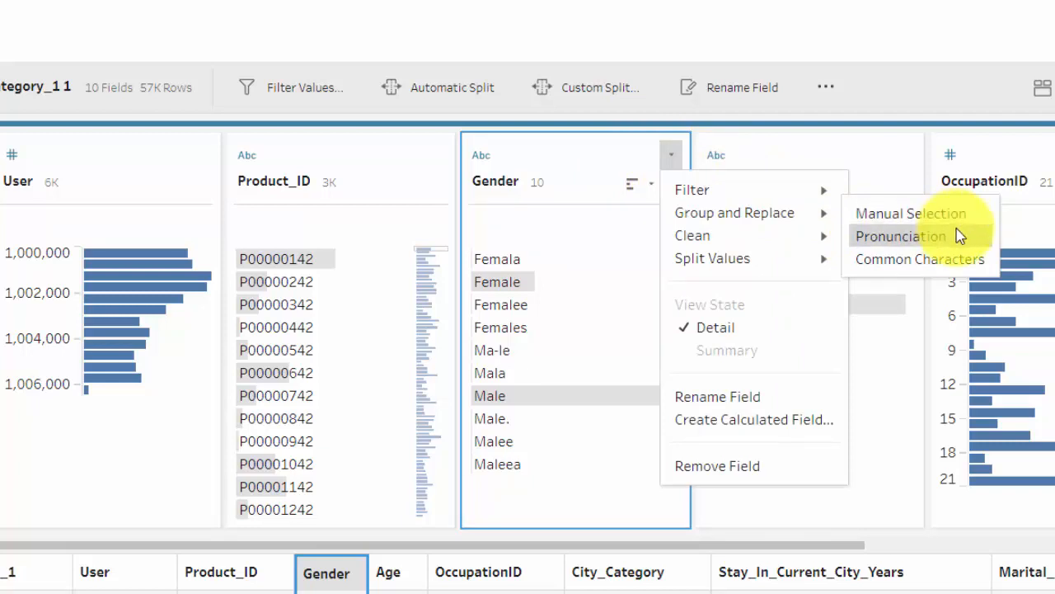
{"action": "mouse_move", "coordinate": [924, 243]}
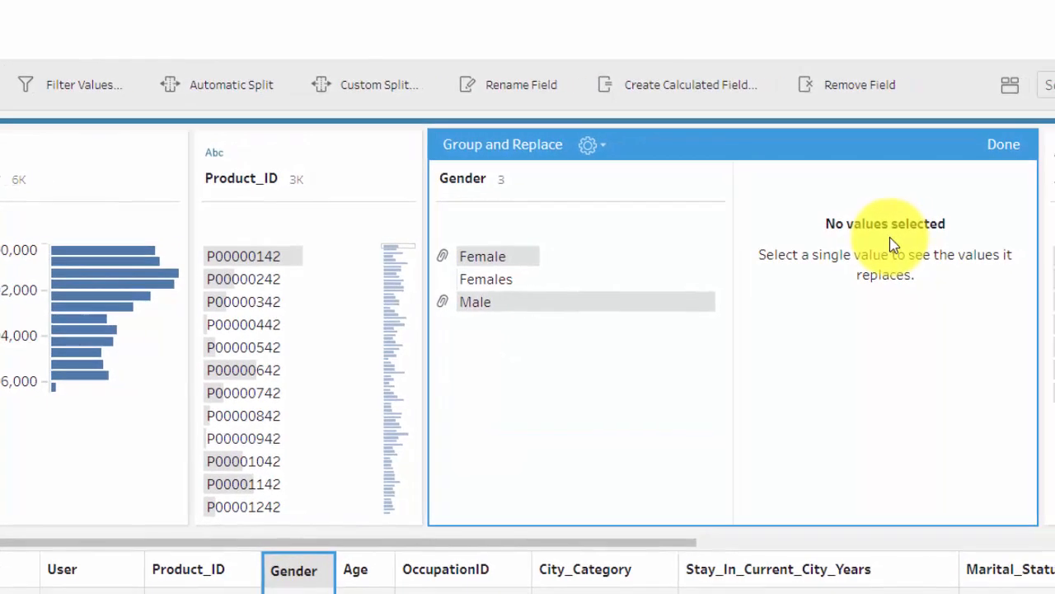
{"action": "left_click", "coordinate": [483, 255]}
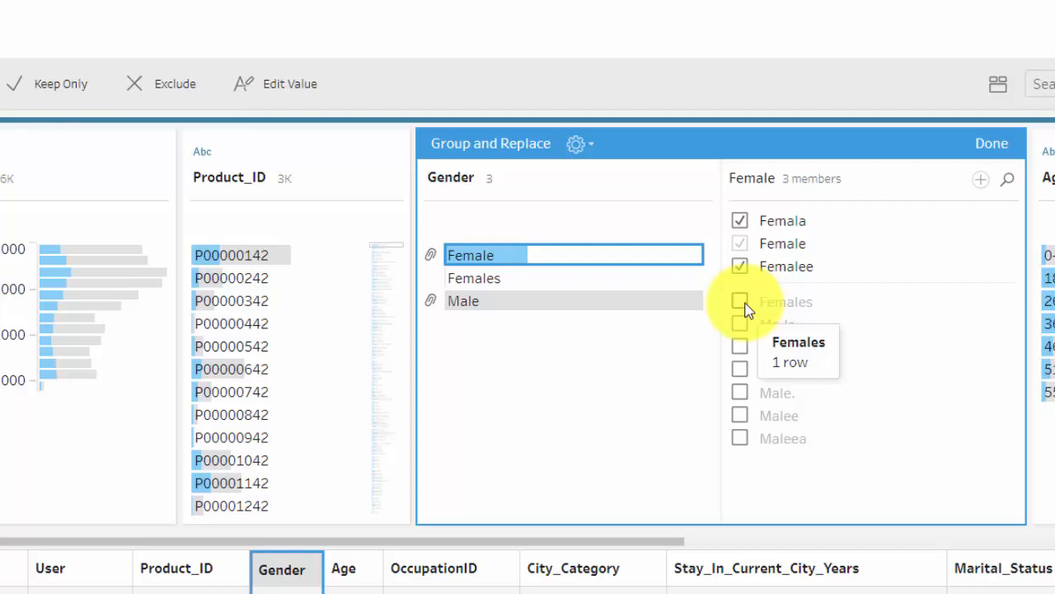
{"action": "left_click", "coordinate": [740, 302]}
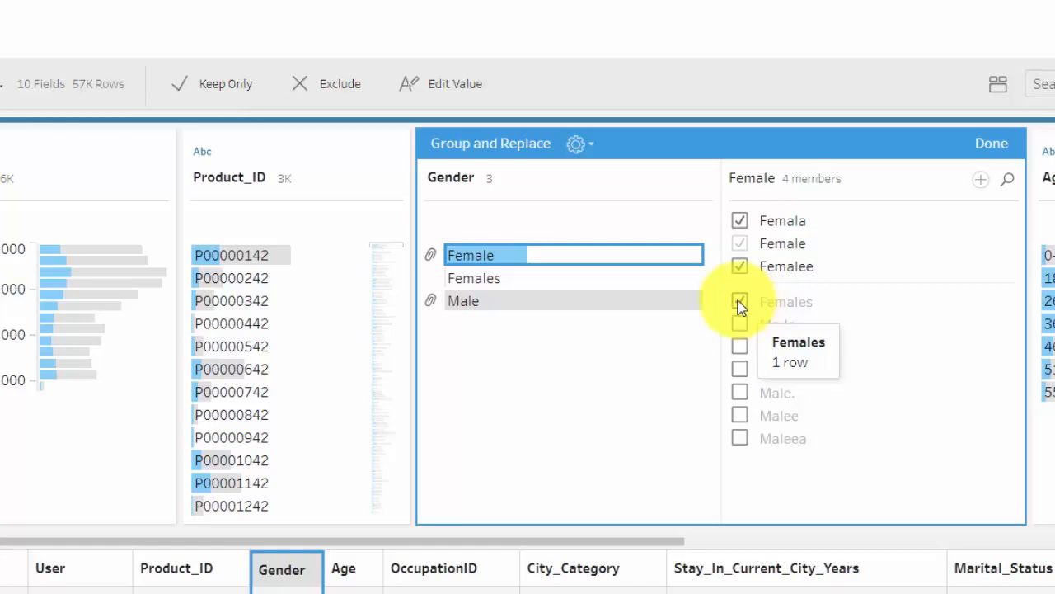
{"action": "left_click", "coordinate": [740, 301]}
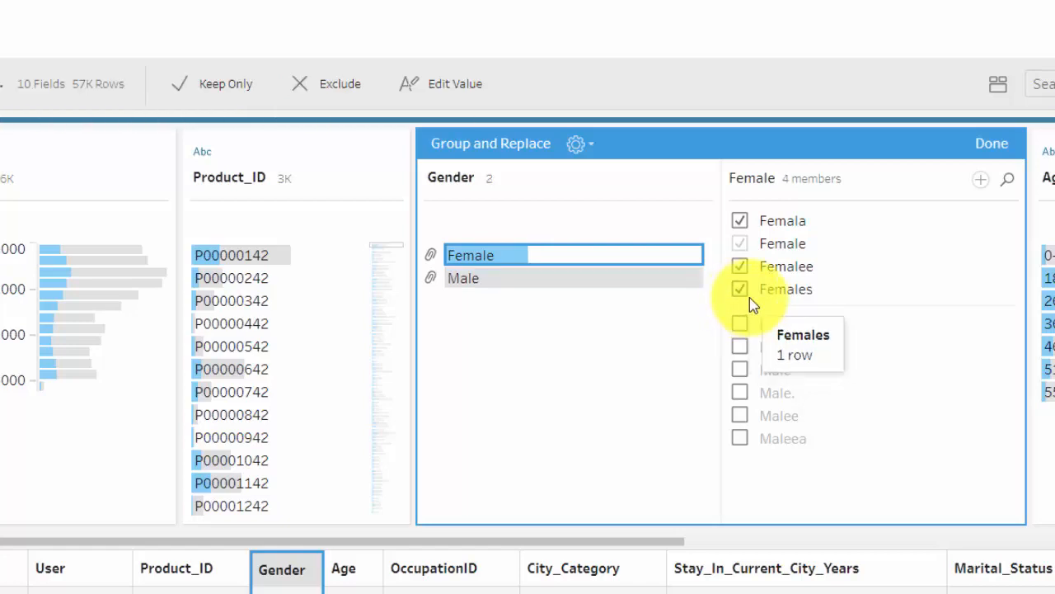
{"action": "left_click", "coordinate": [992, 142]}
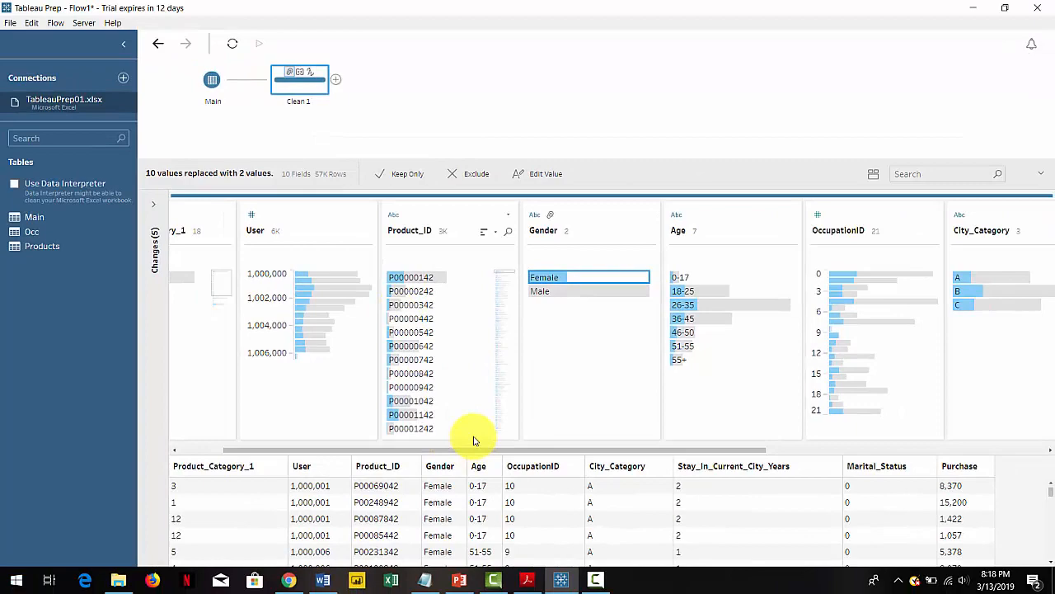
- Scroll to Marital_Status and relabel value 0 as Single
{"action": "left_click_drag", "start_coordinate": [474, 448], "coordinate": [648, 448]}
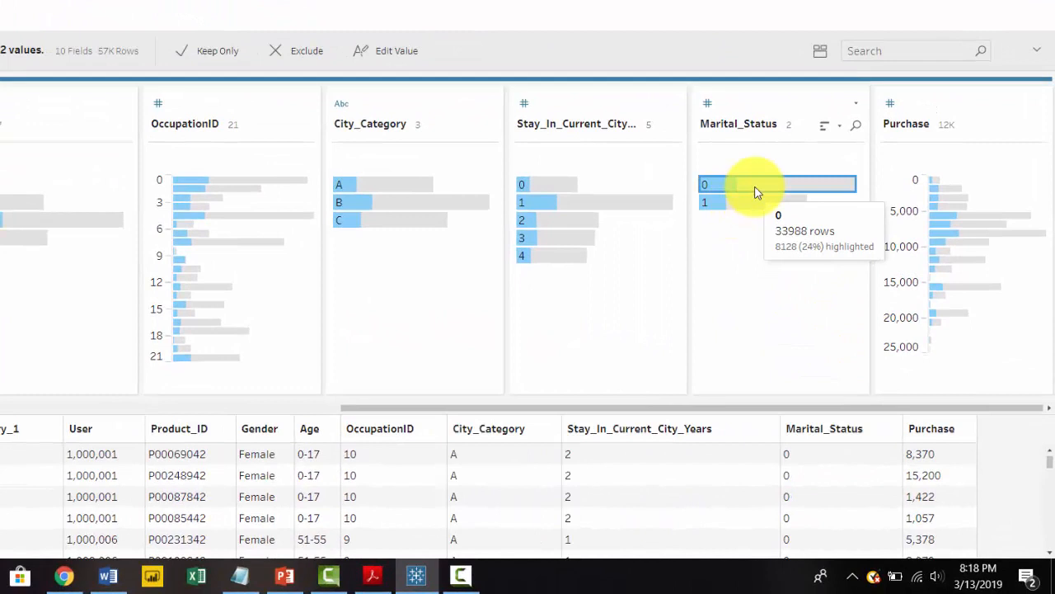
{"action": "left_click", "coordinate": [704, 184]}
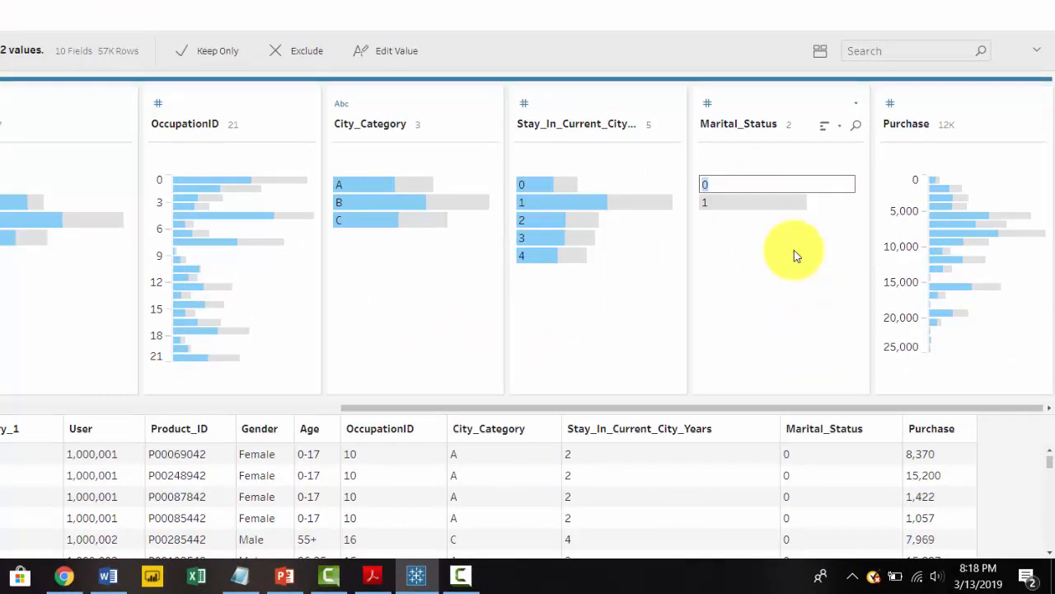
{"action": "type", "text": "Single"}
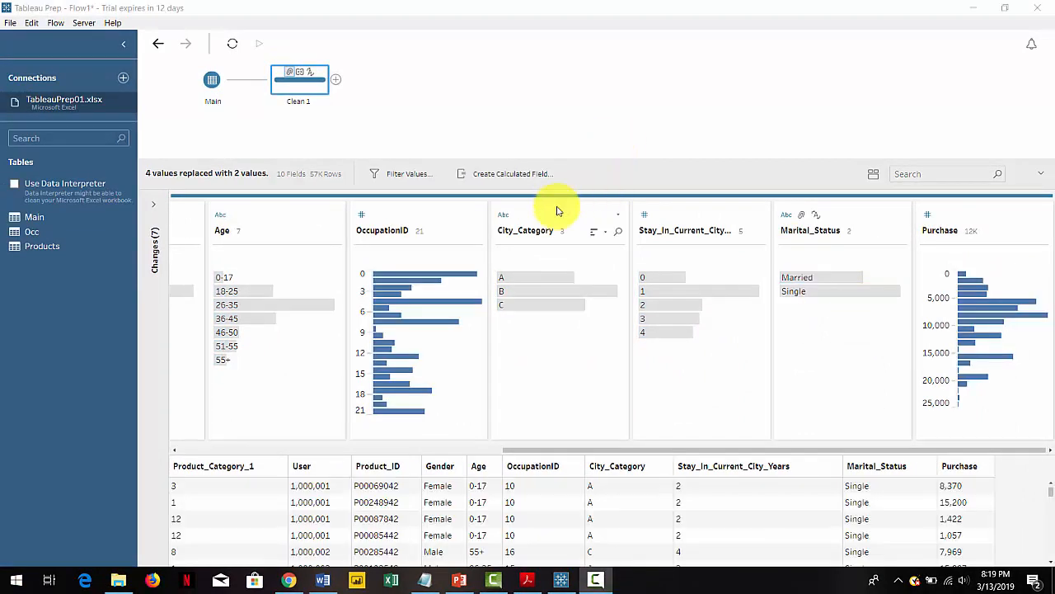
{"action": "mouse_move", "coordinate": [525, 459]}
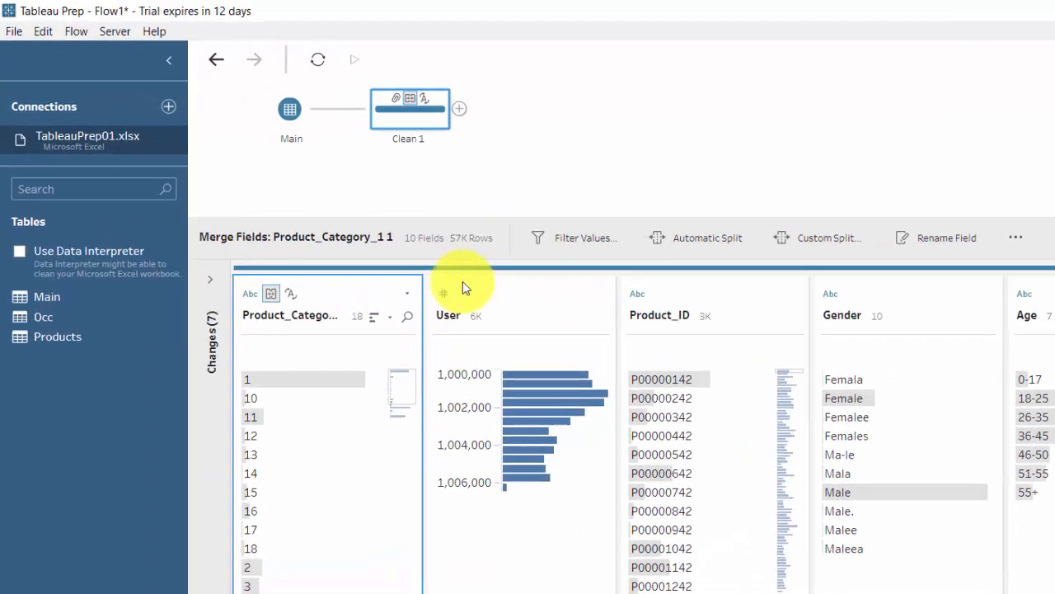
- Add an Output step after Clean 1 set to Comma Separated Values (.csv)
{"action": "left_click", "coordinate": [459, 108]}
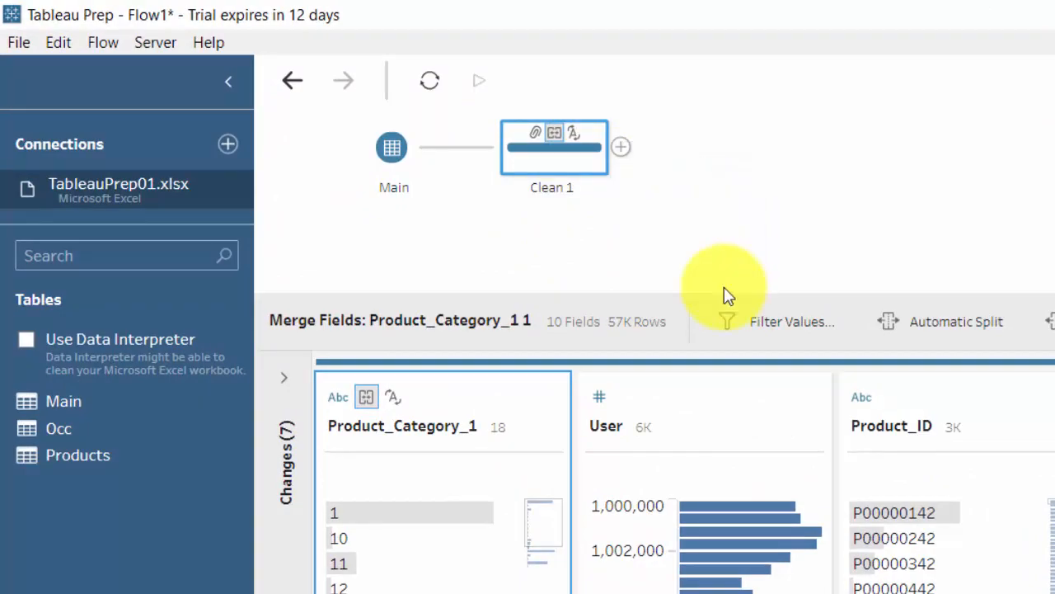
{"action": "left_click", "coordinate": [621, 147]}
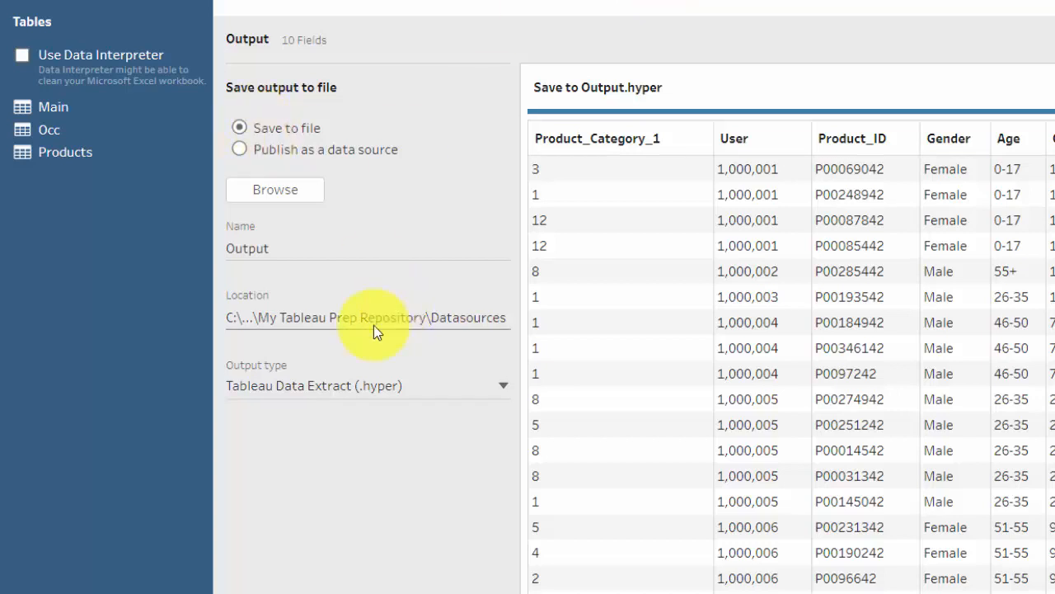
{"action": "left_click", "coordinate": [367, 385]}
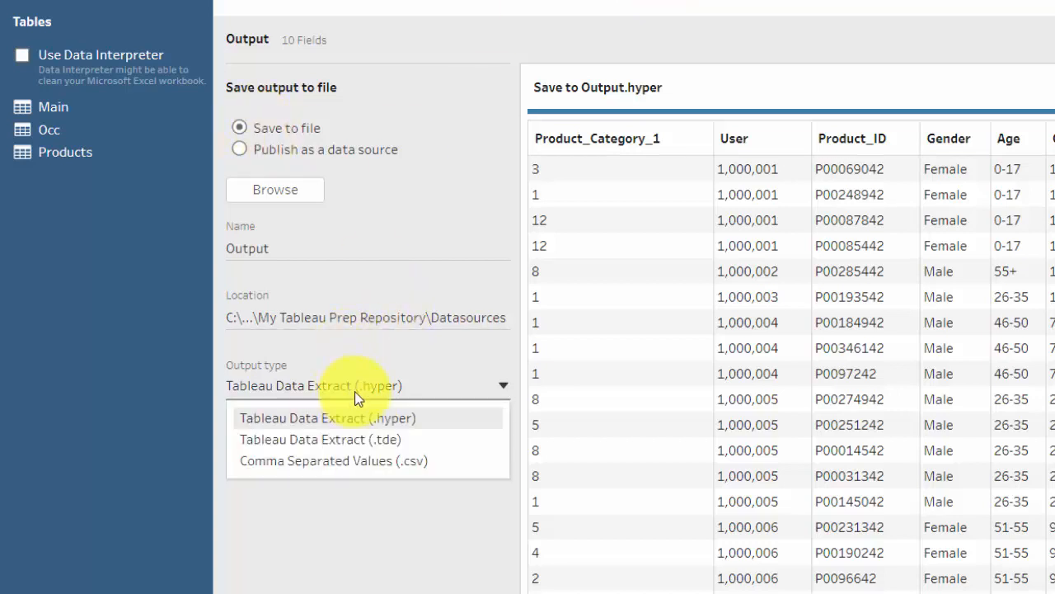
{"action": "left_click", "coordinate": [333, 460]}
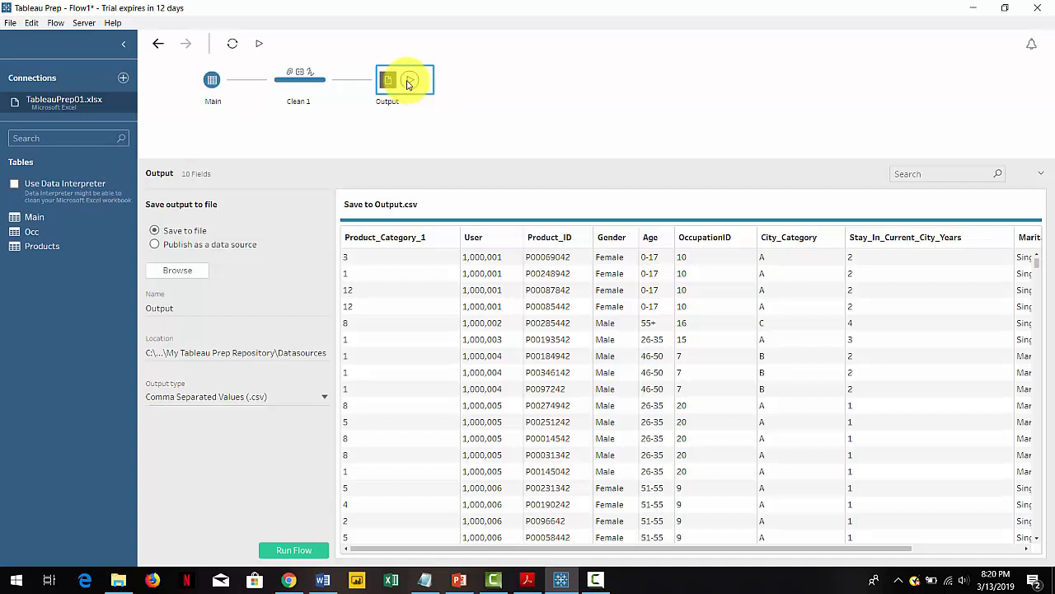
- Run the flow from the Output node and dismiss the finished-run message
{"action": "left_click", "coordinate": [293, 550]}
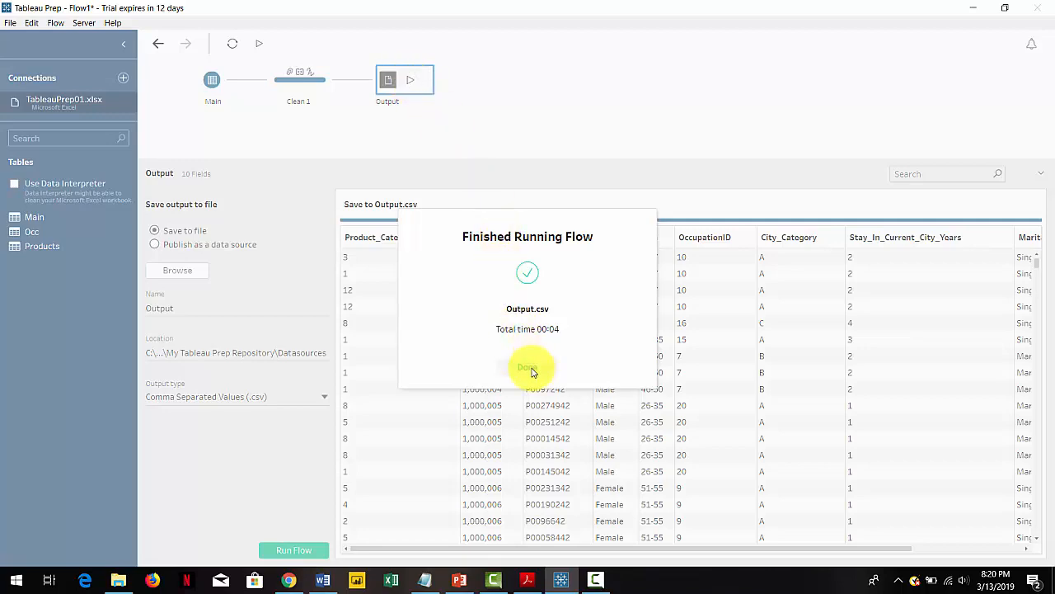
{"action": "left_click", "coordinate": [527, 367]}
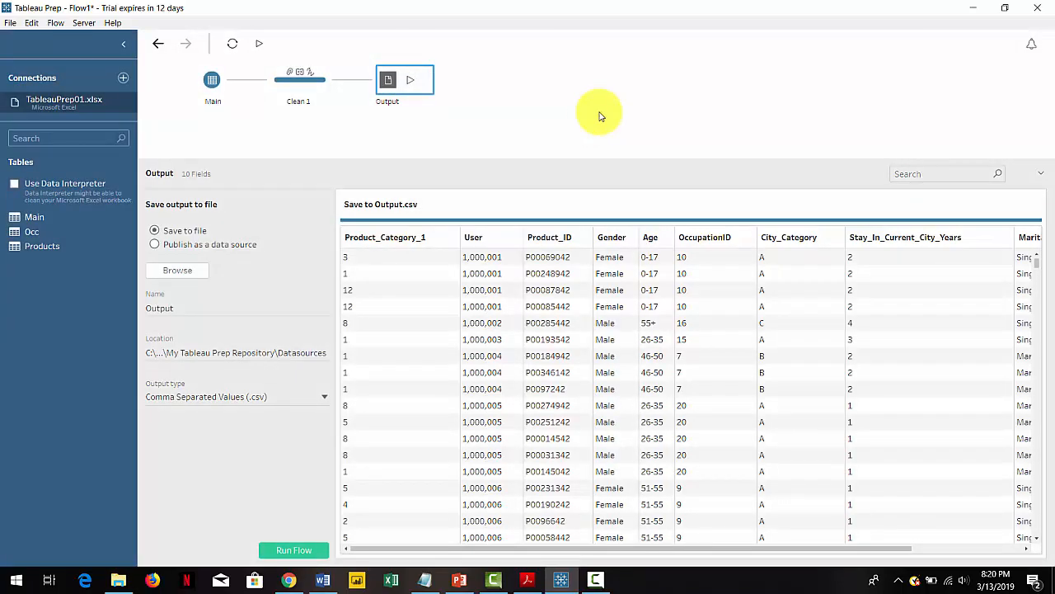